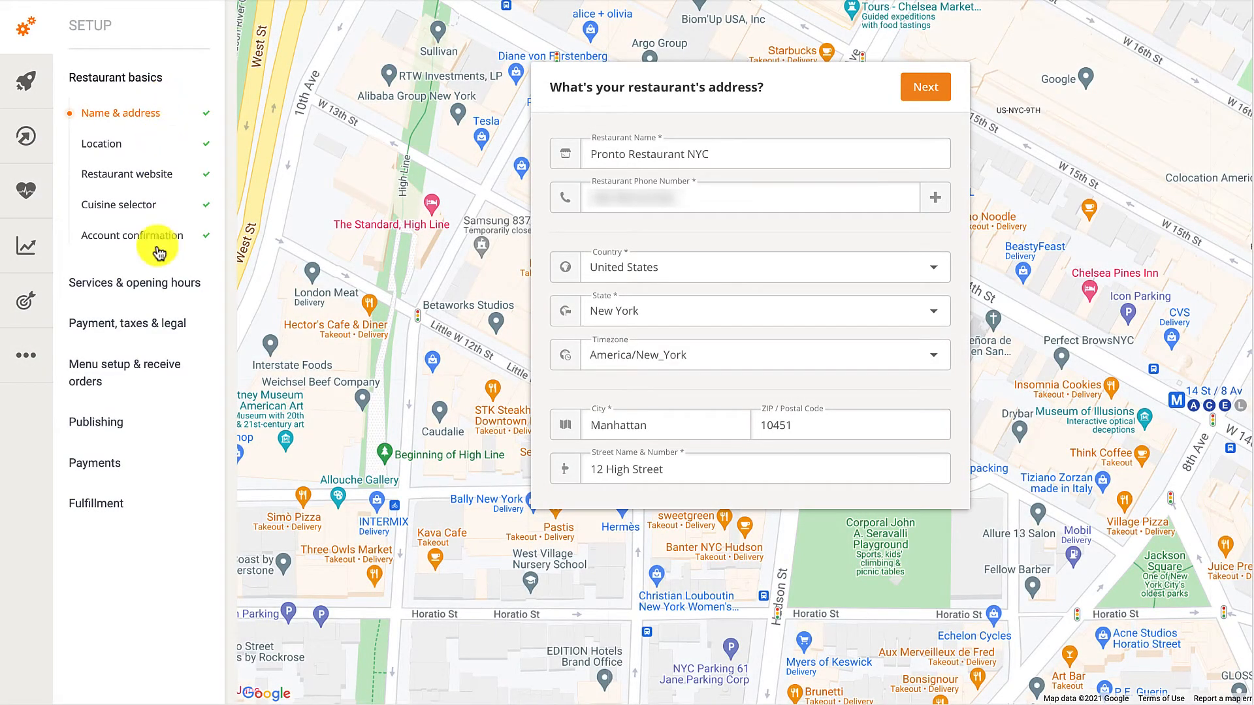
- Expand 'Menu setup & receive orders' in the Setup sidebar and open Menu setup
left_click(124, 372)
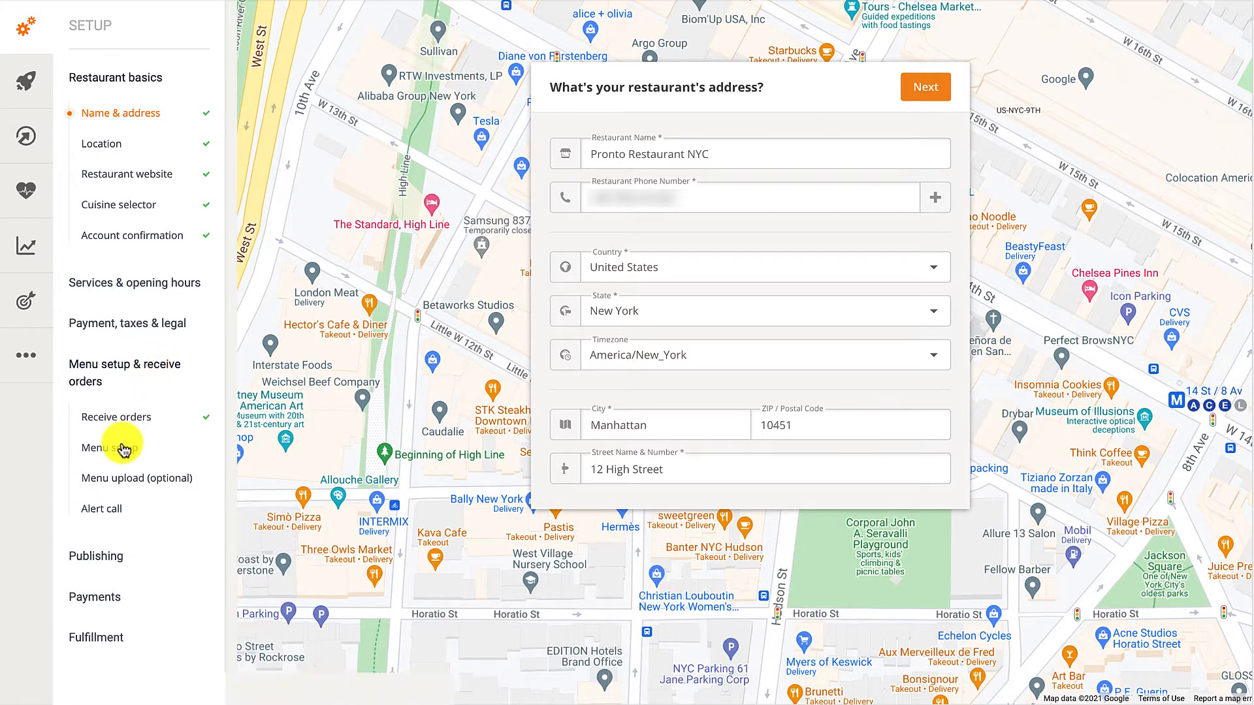
left_click(110, 447)
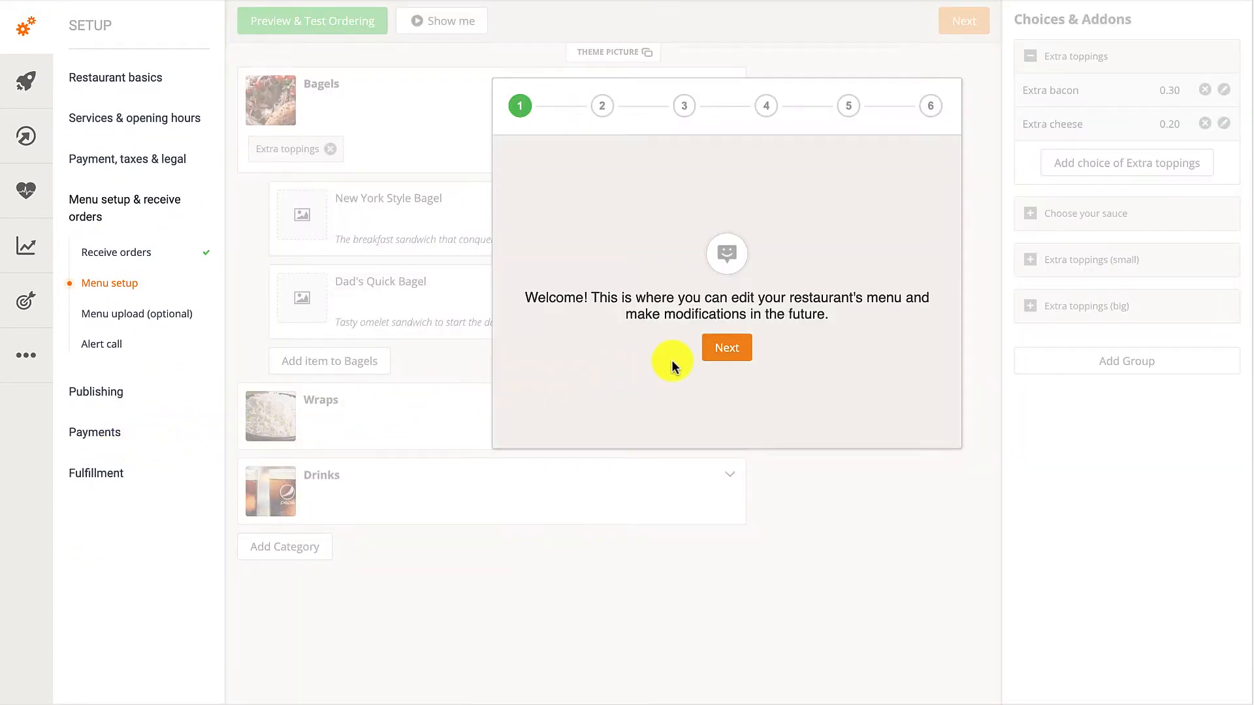
- Step through all six menu editor welcome tour steps until the overlay closes
left_click(726, 347)
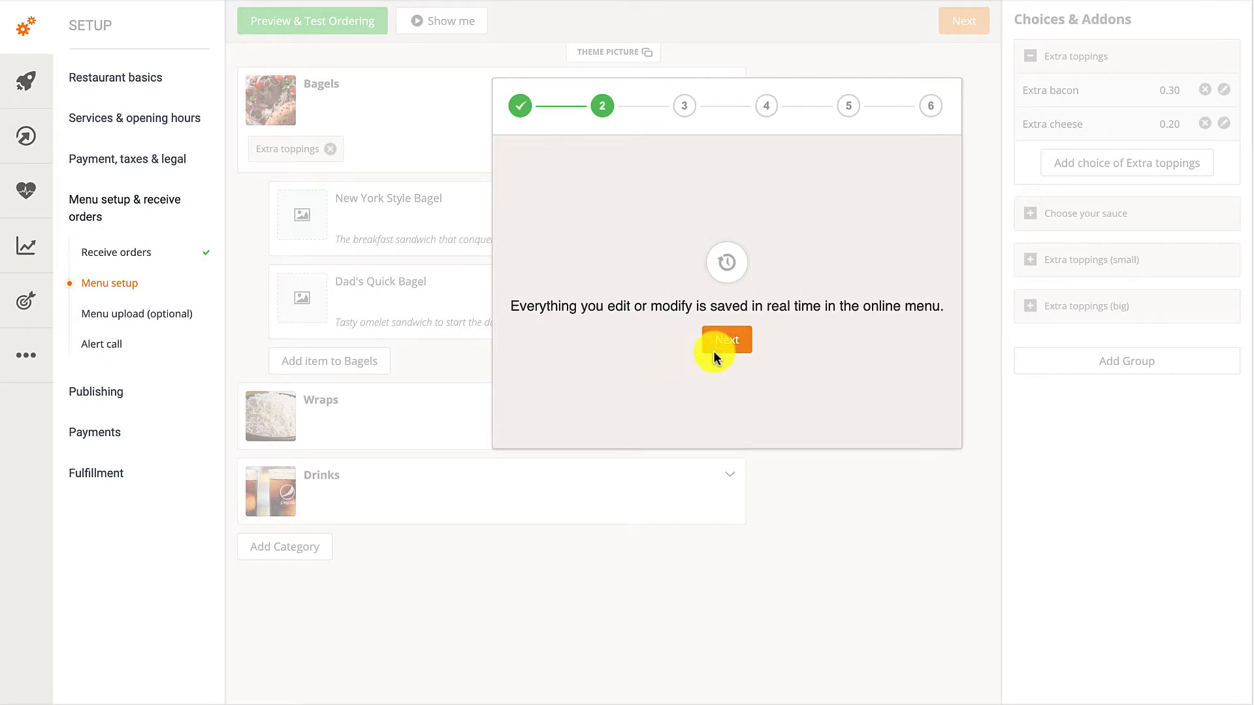
left_click(726, 339)
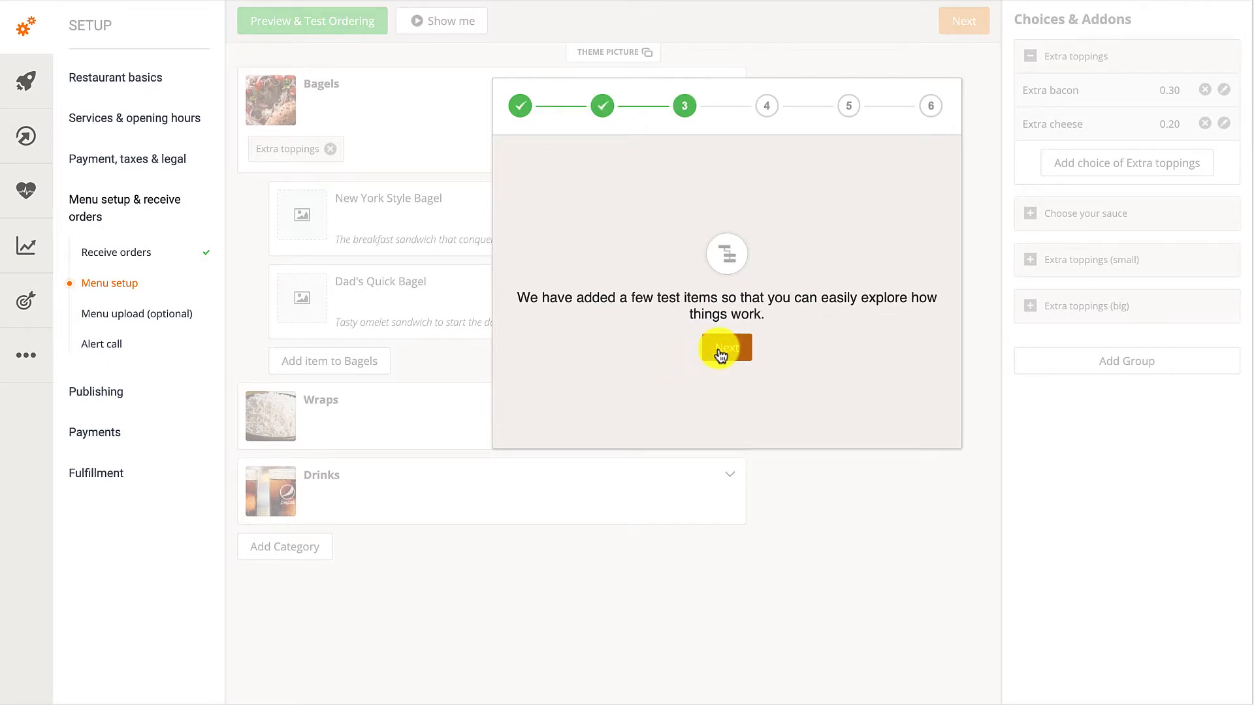
left_click(726, 348)
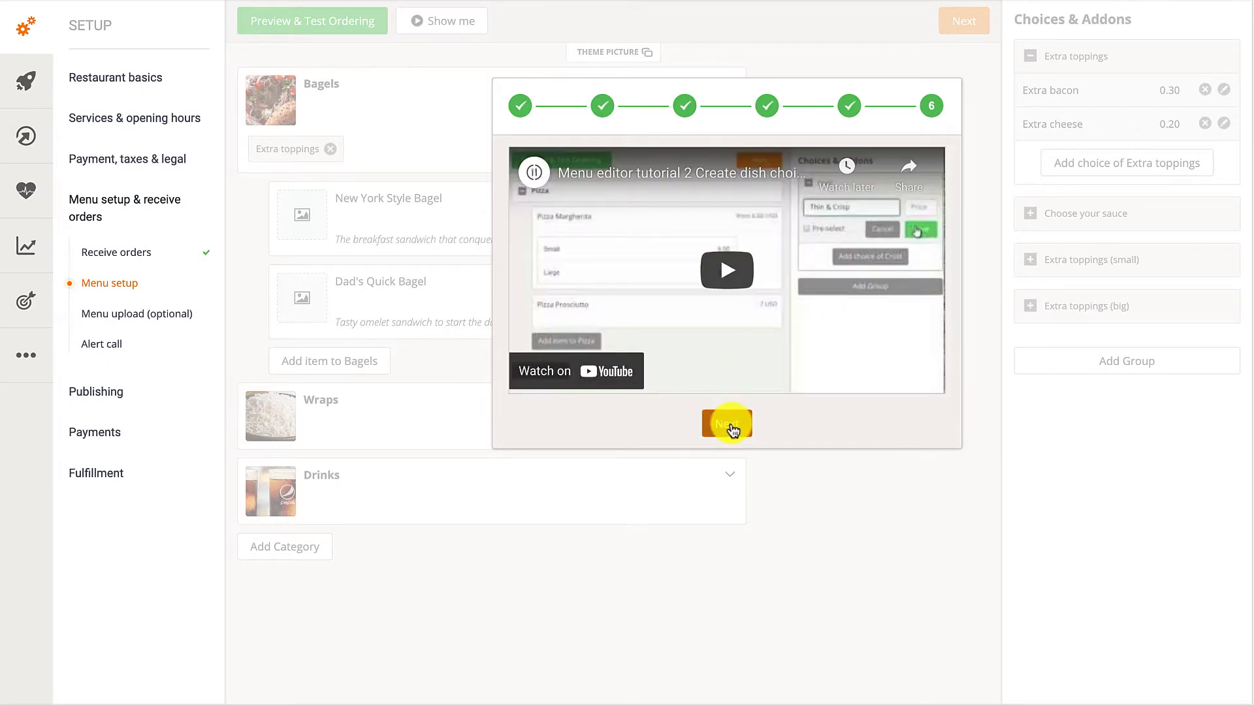
left_click(727, 423)
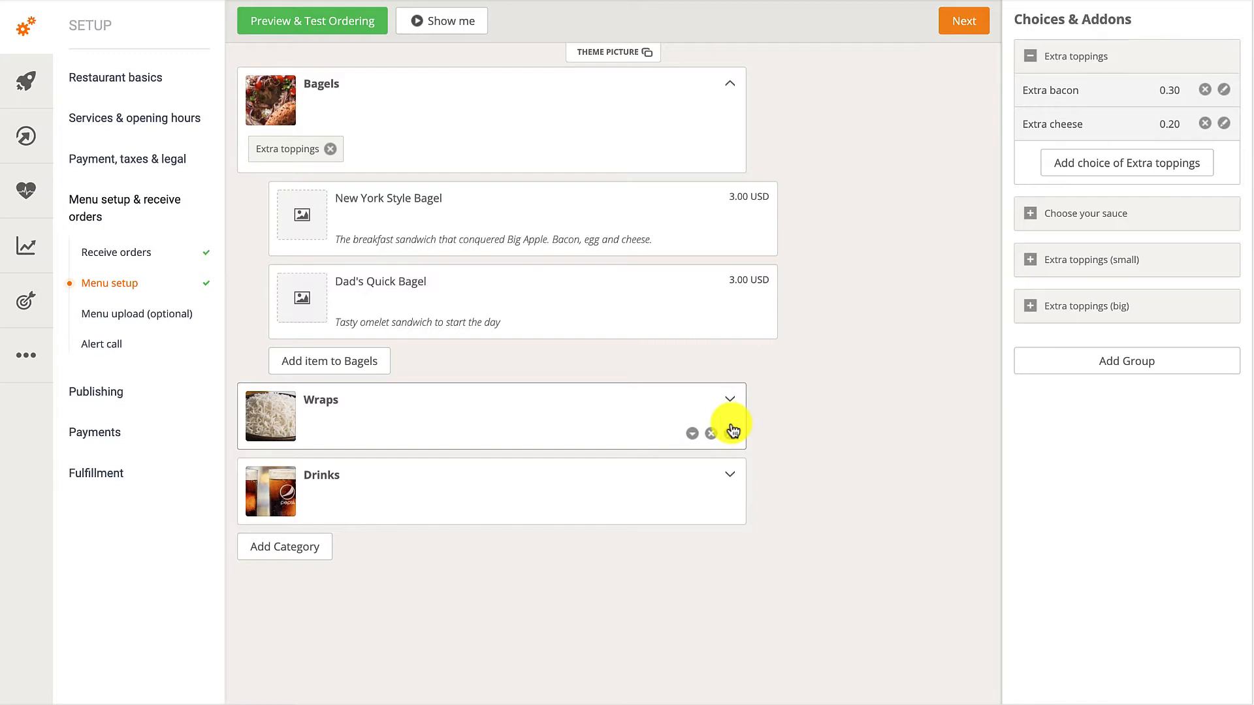
mouse_move(724, 228)
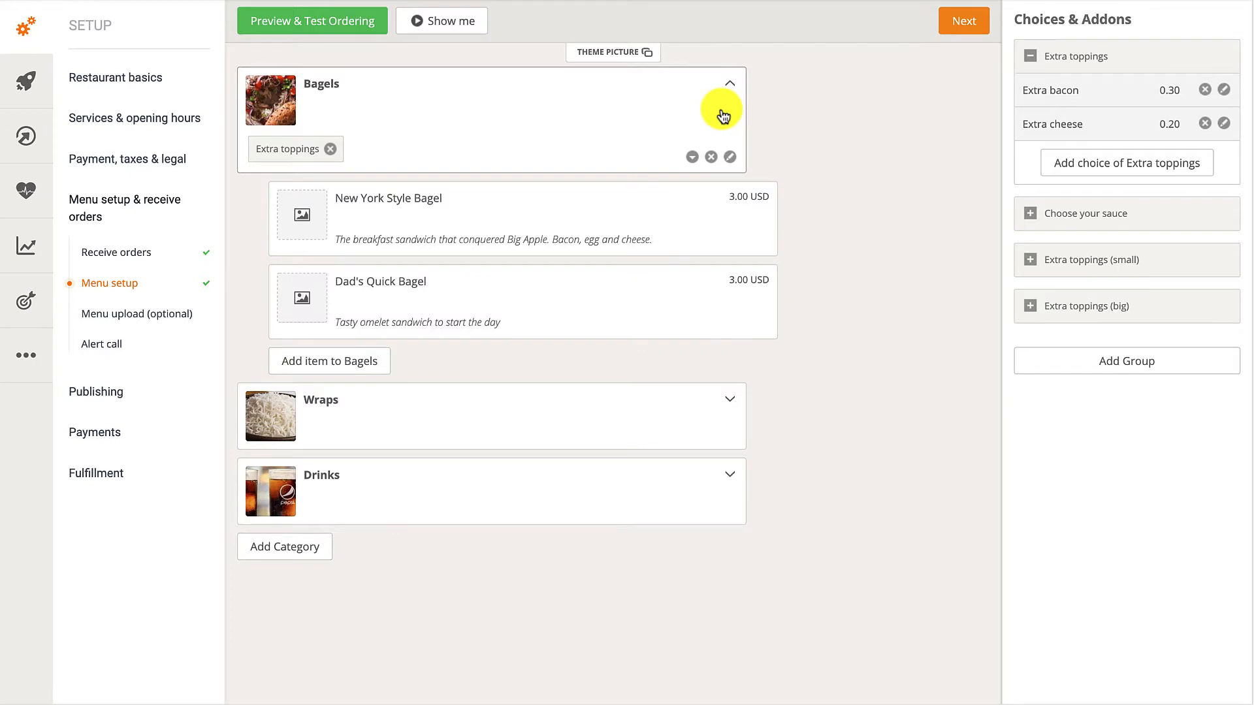
- Remove the sample Bagels, Wraps and Drinks categories, confirming each deletion
left_click(710, 157)
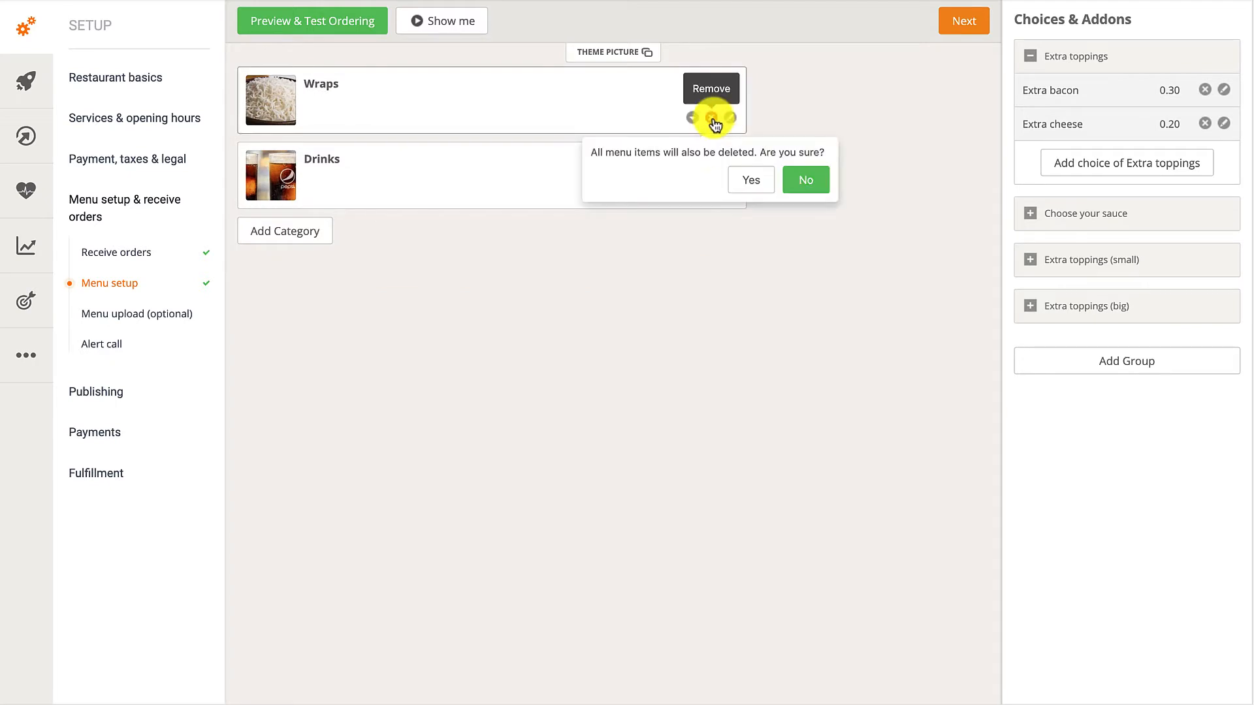
left_click(749, 179)
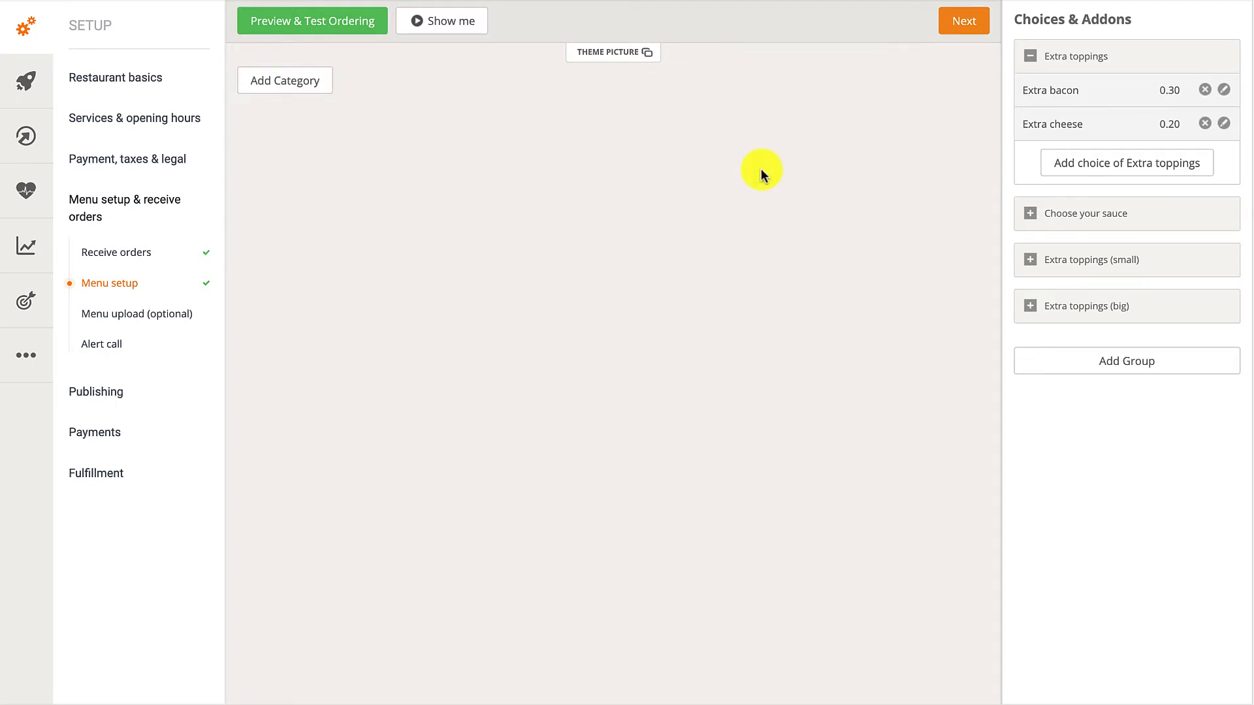
mouse_move(373, 102)
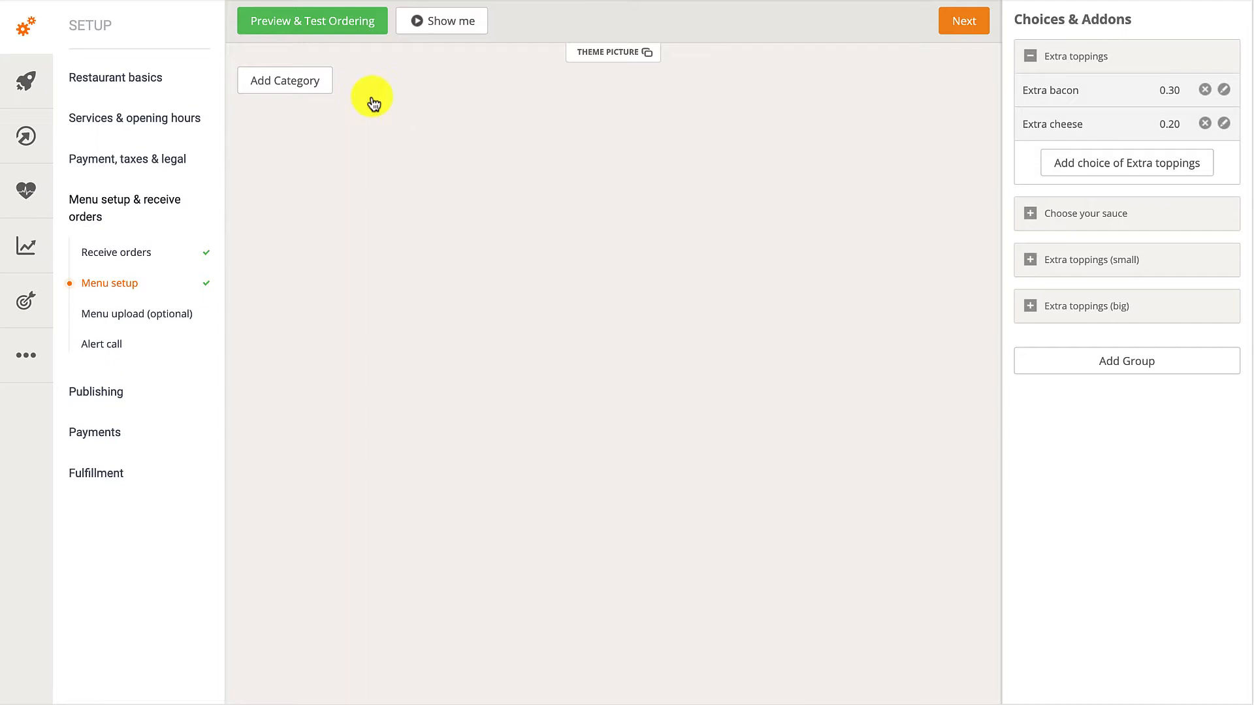
- Add and save a 'Pizza' category described as 'Traditional homemade pizza'
left_click(284, 79)
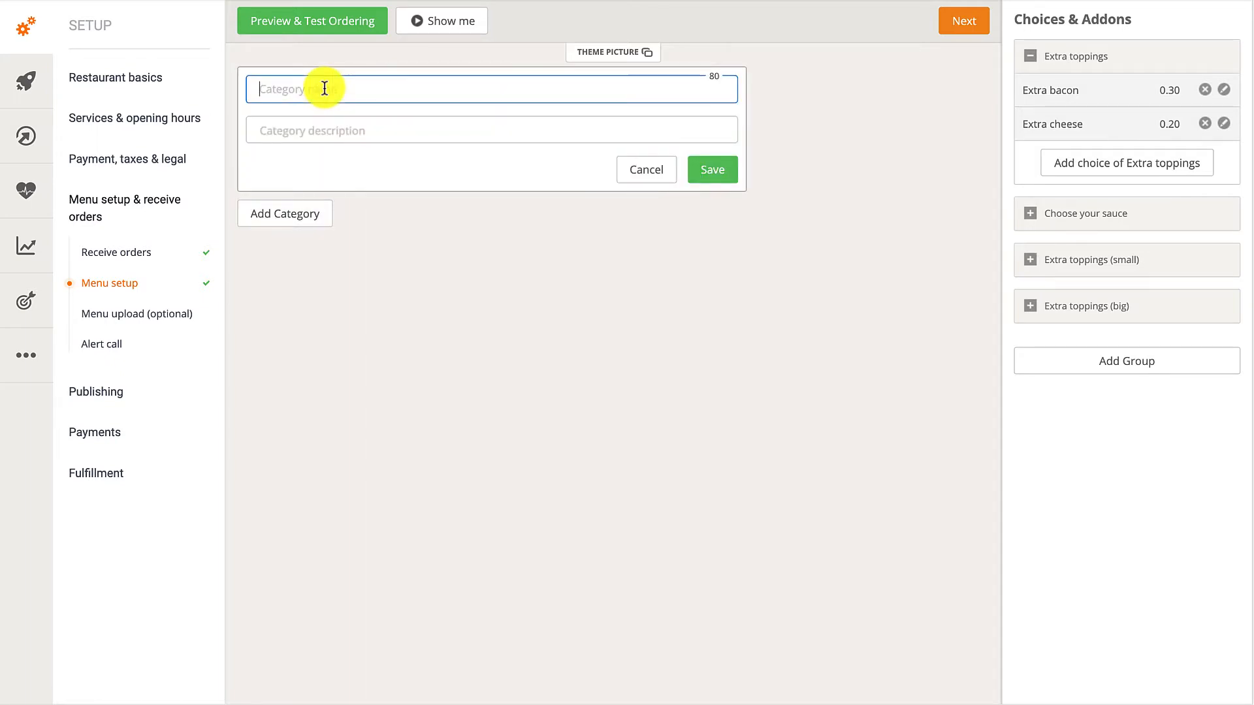
type("P")
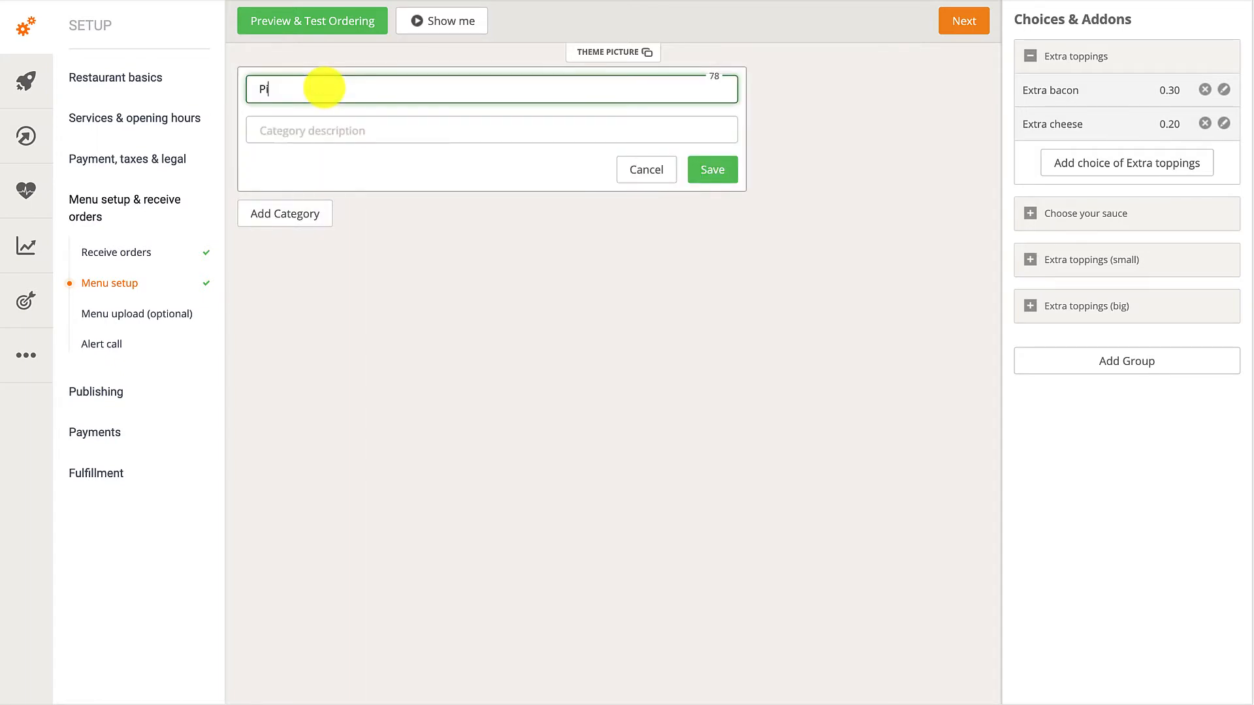
type("izza")
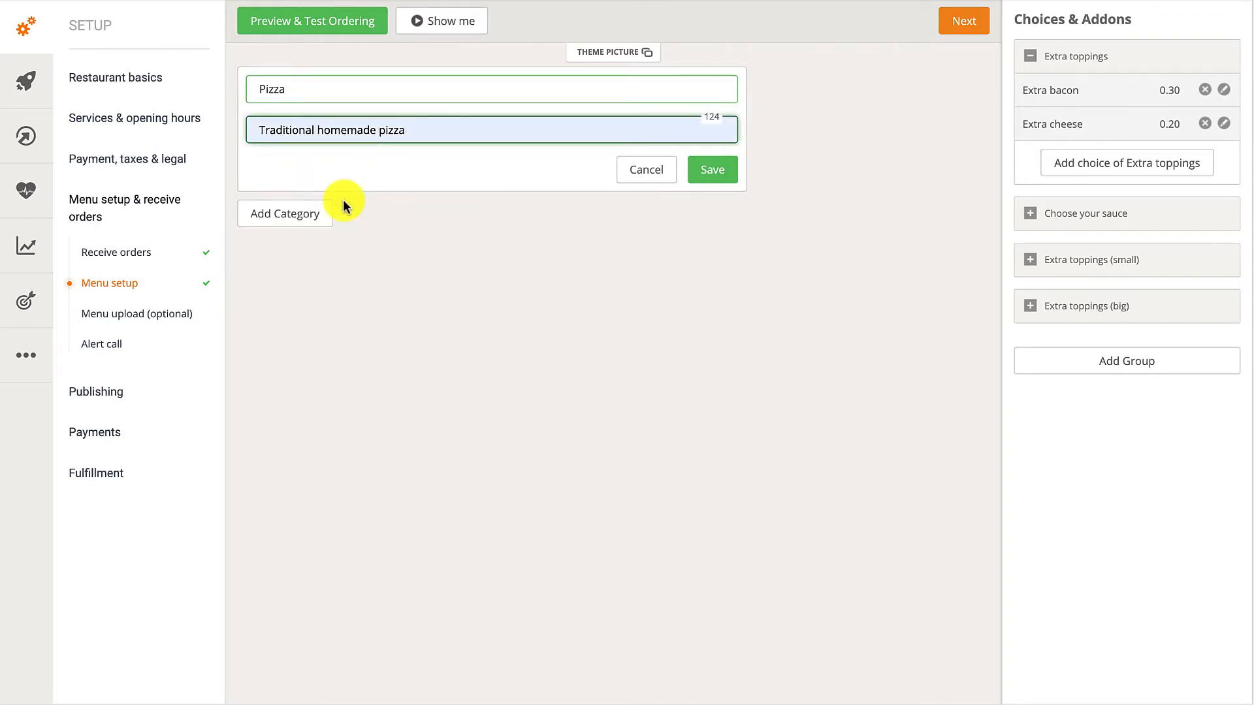
left_click(710, 169)
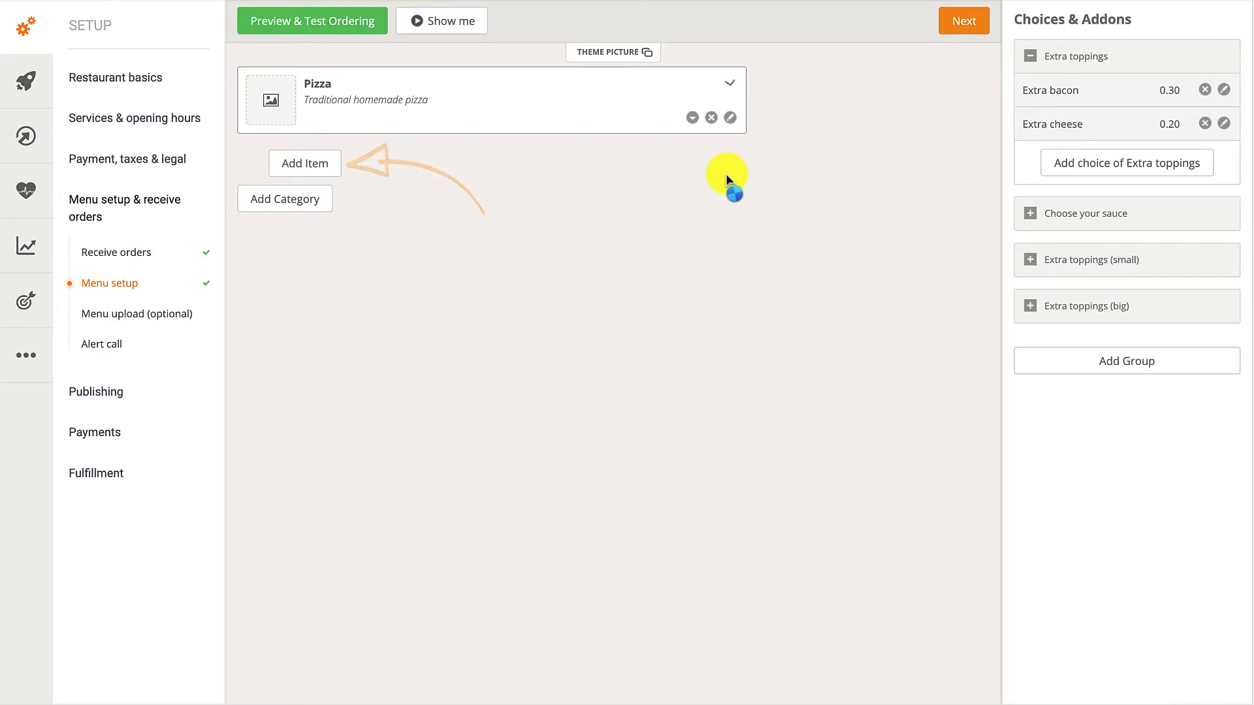
- Save Pizza Margherita at 10 USD, 'Made with organic ingredients', then start naming Pizza Supreme
left_click(304, 163)
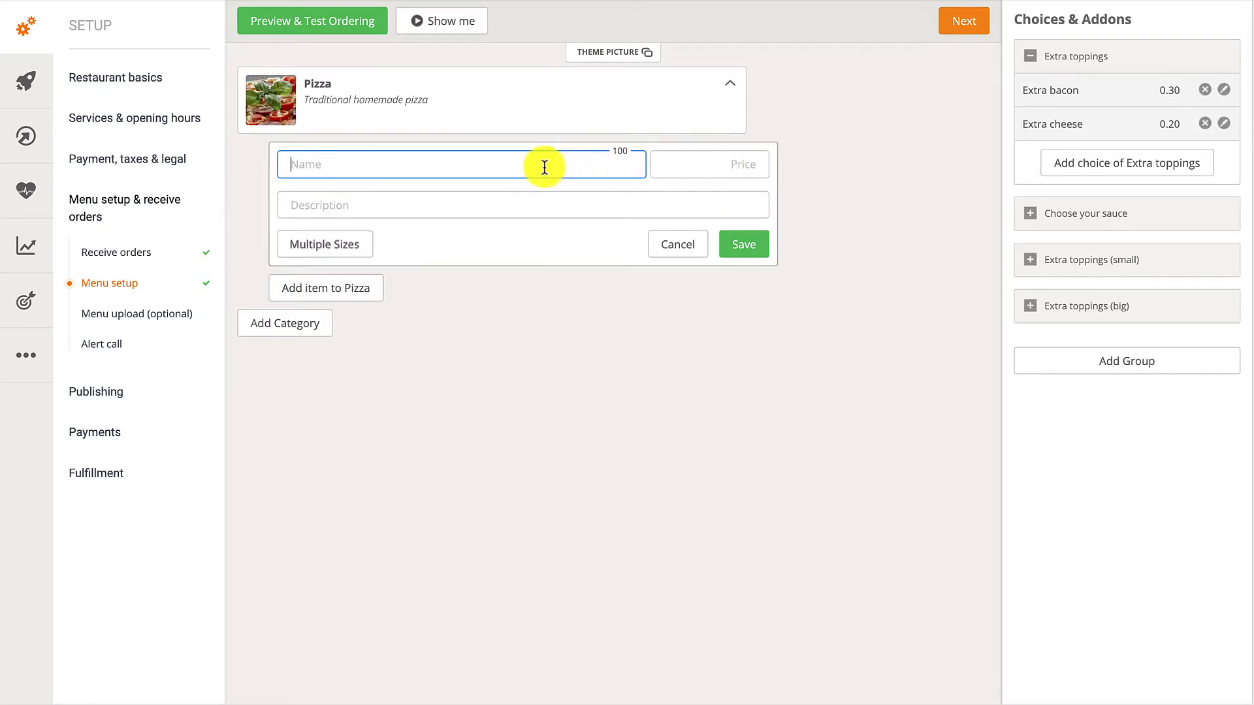
type("Pizza Margherita")
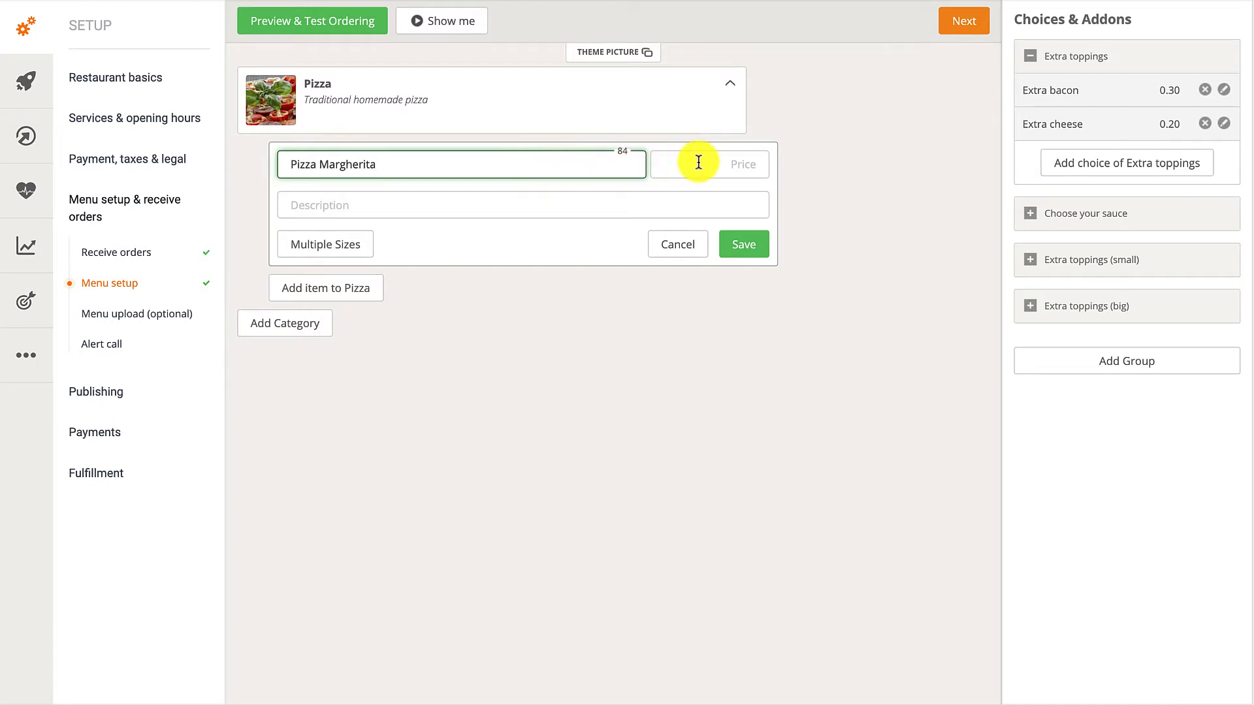
left_click(708, 164)
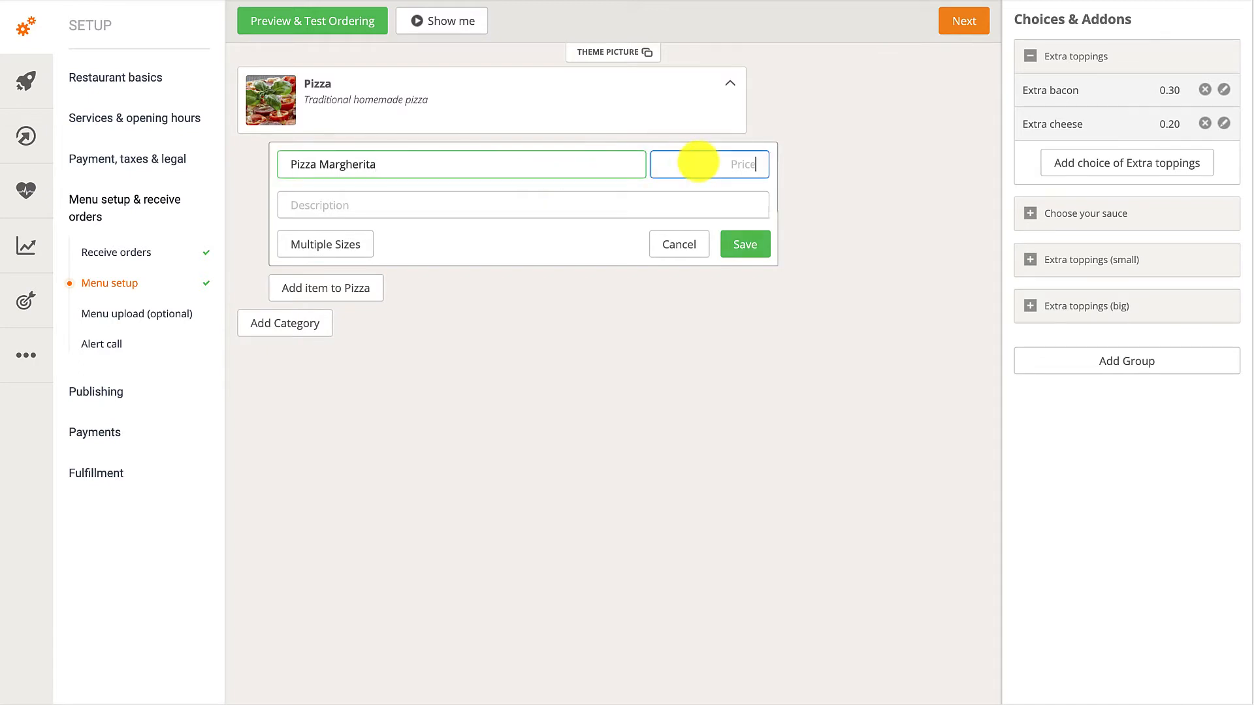
type("10")
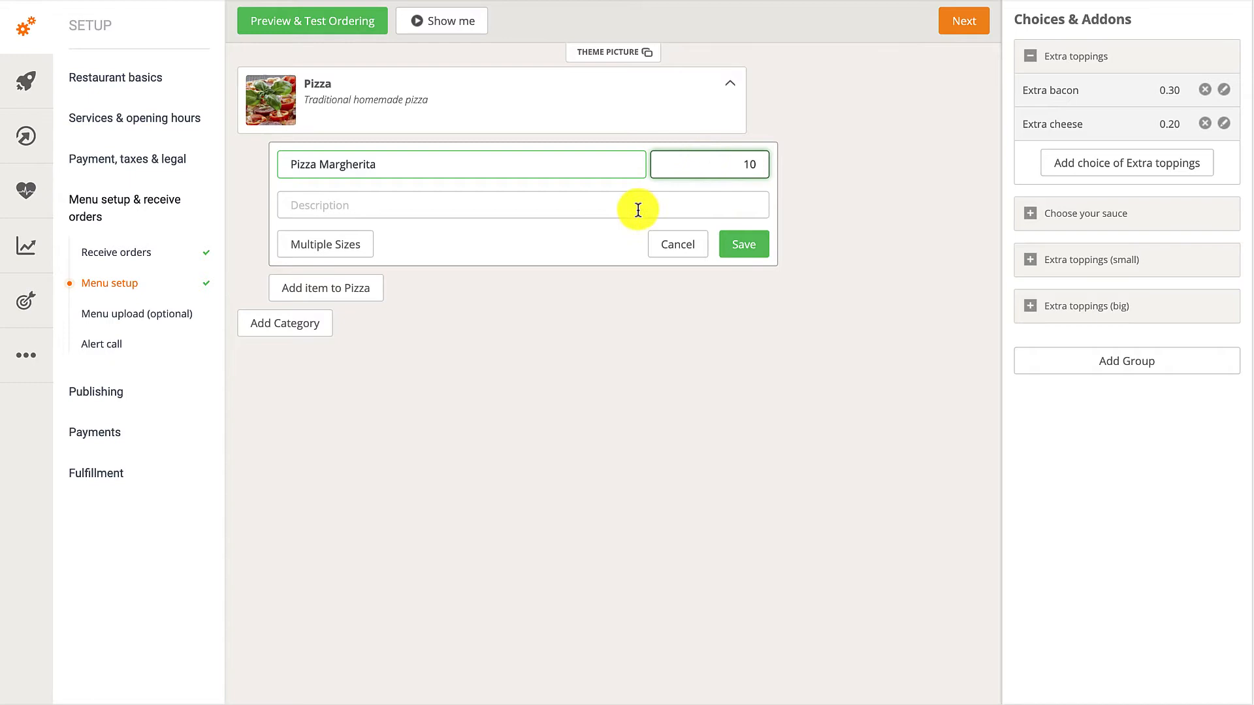
type("Made with organ")
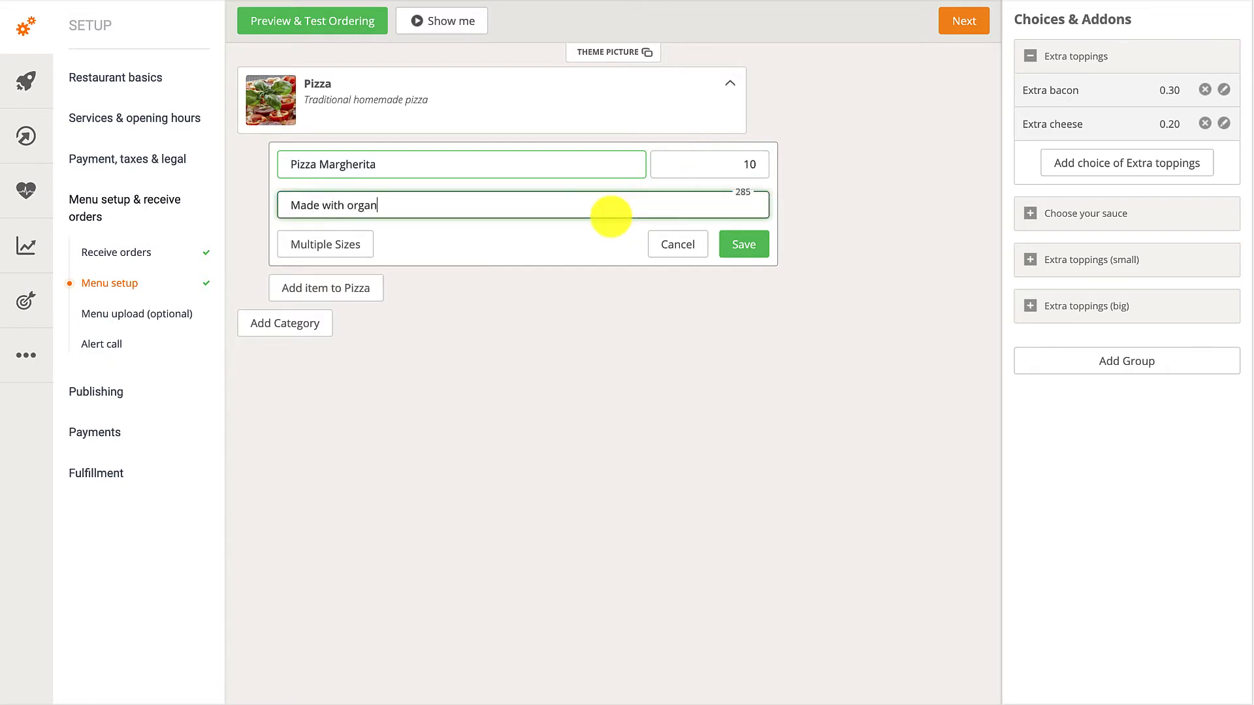
type("ic ingredients")
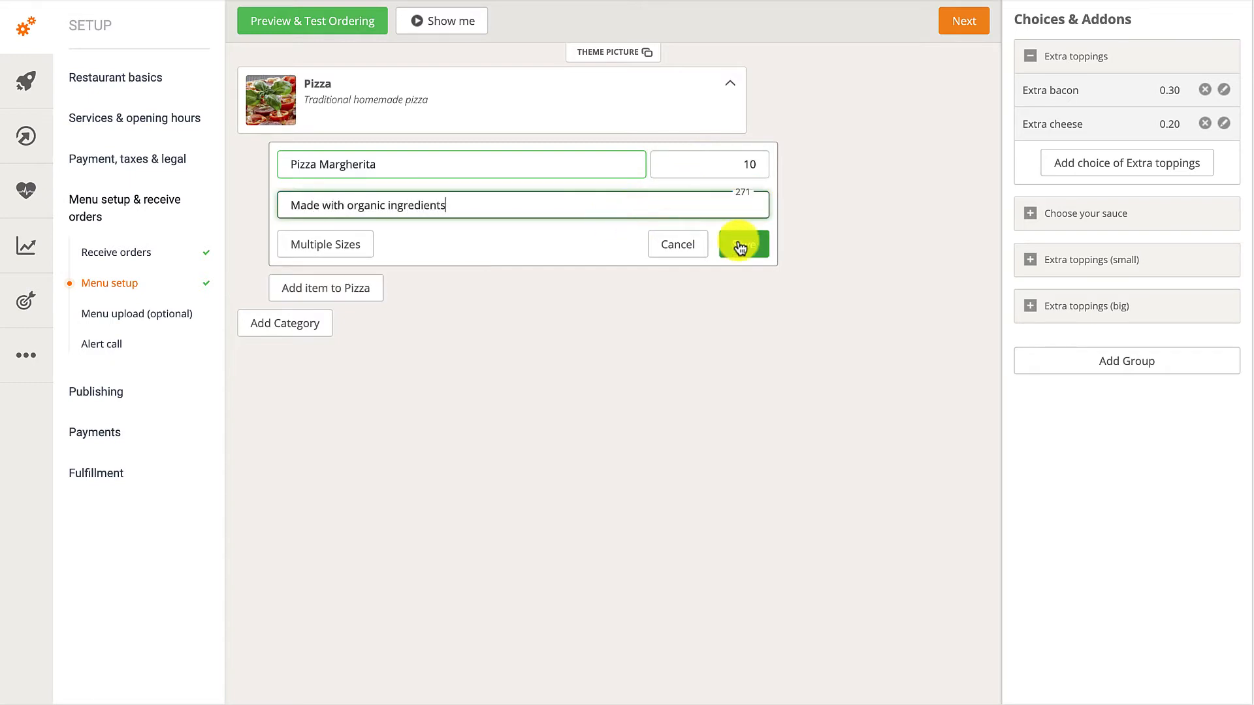
left_click(742, 244)
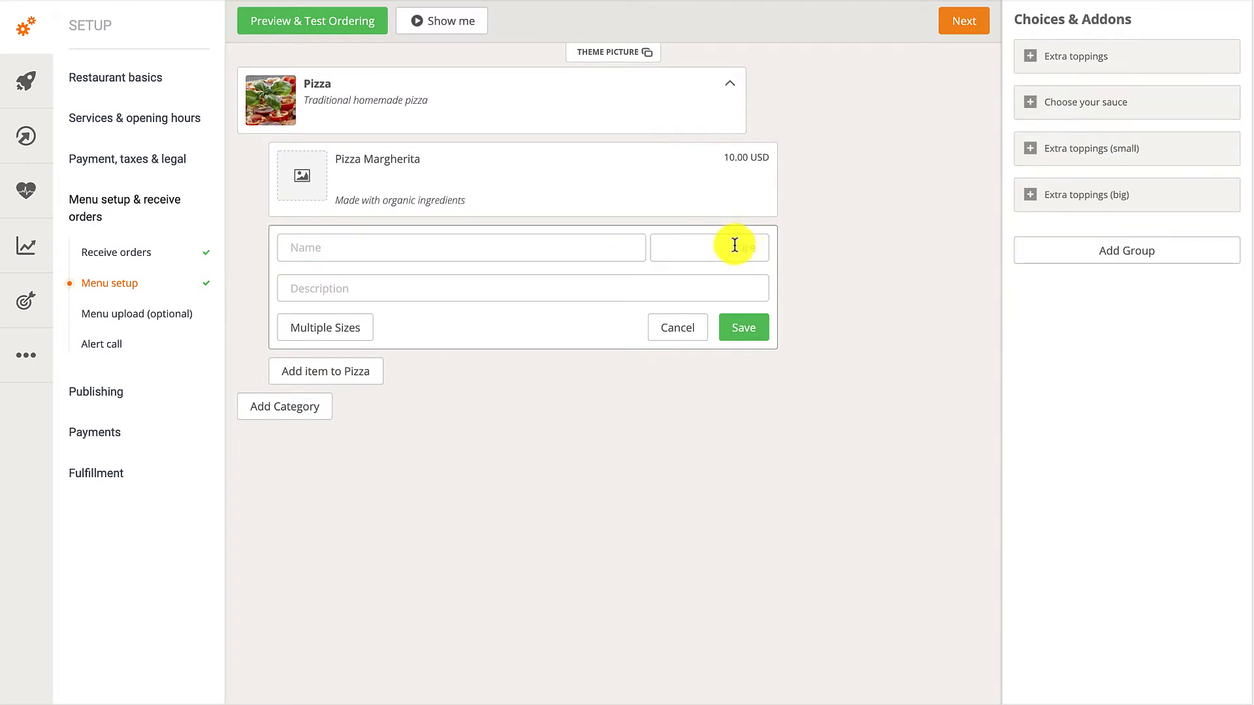
type("Pizza Supreme")
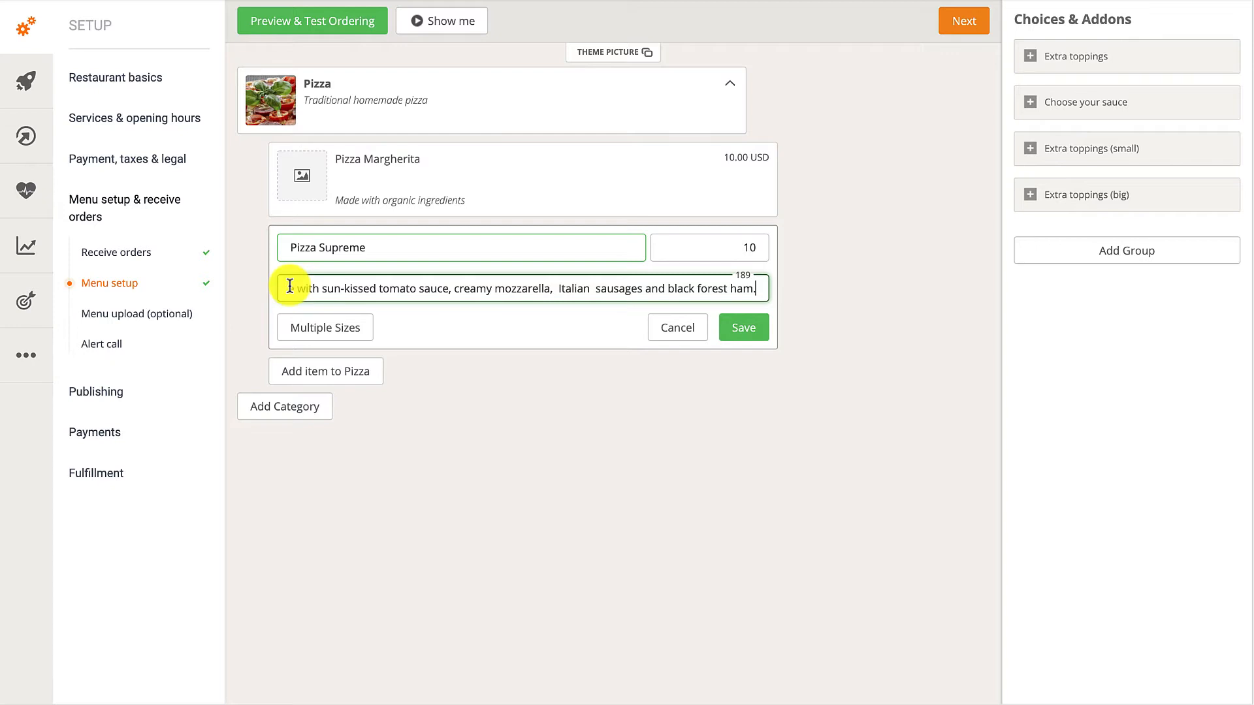
- Save Pizza Supreme with sizes Small 10, Medium 15 and Large 20 USD
left_click(324, 328)
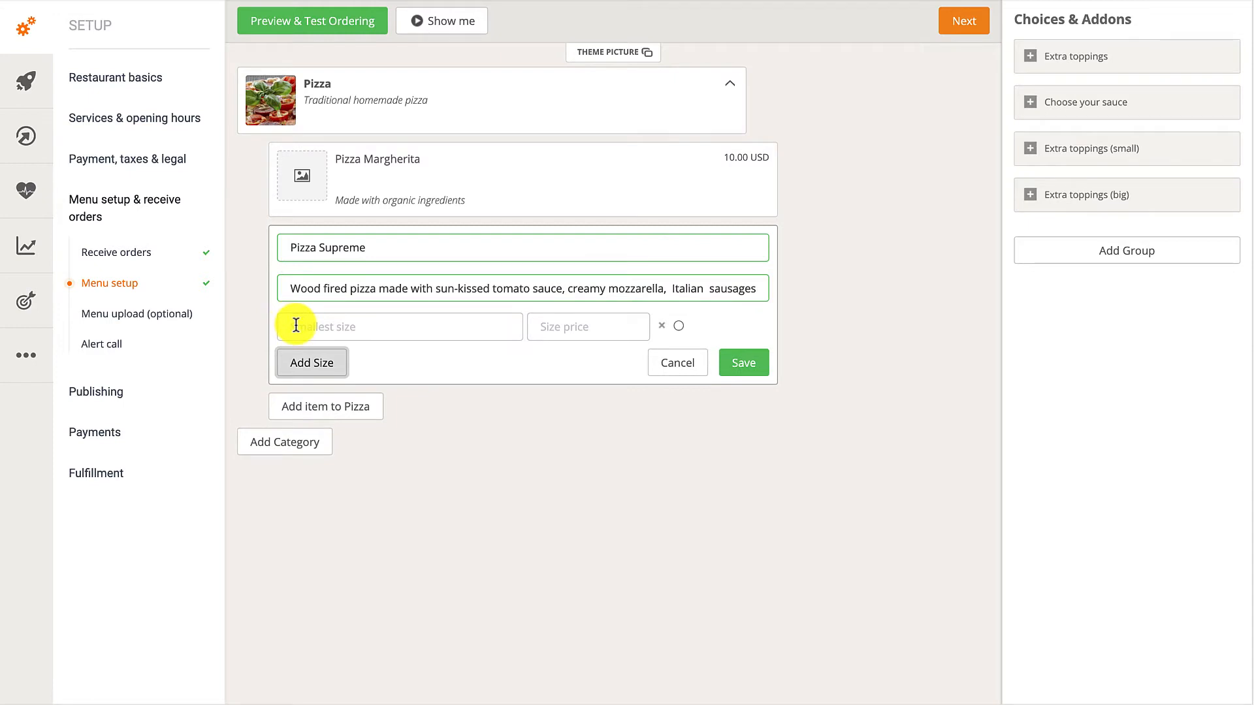
type("Small")
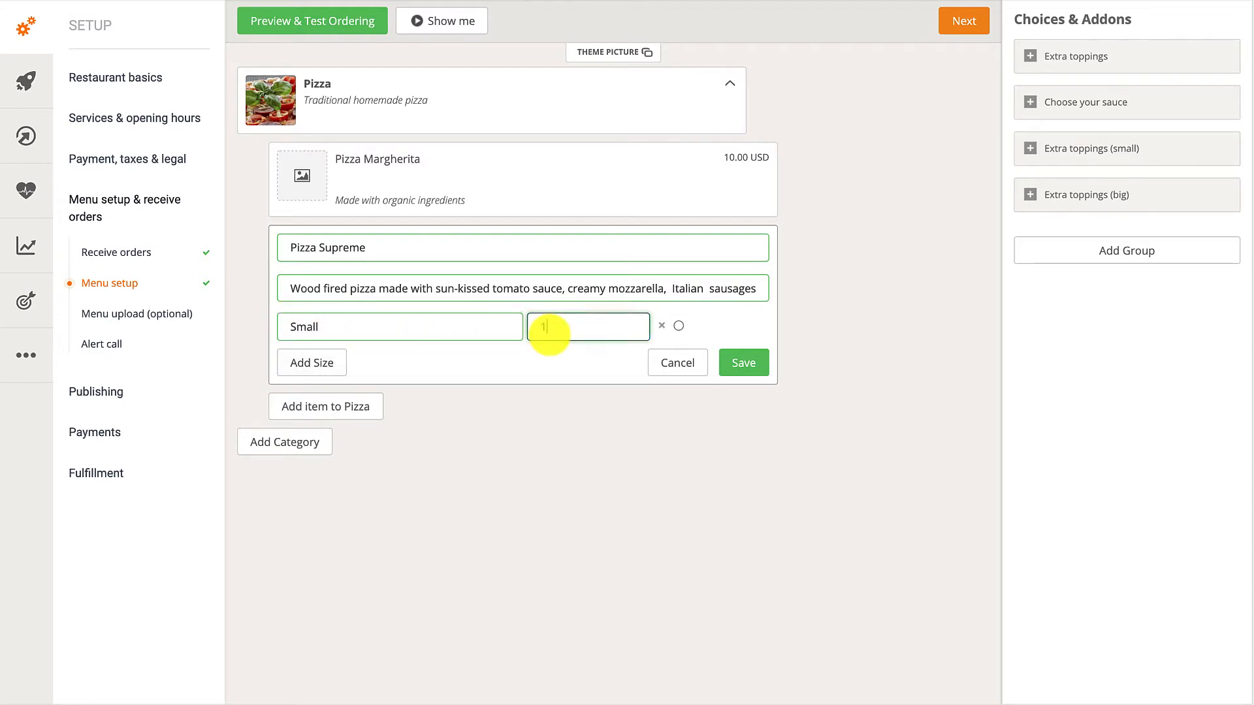
type("0")
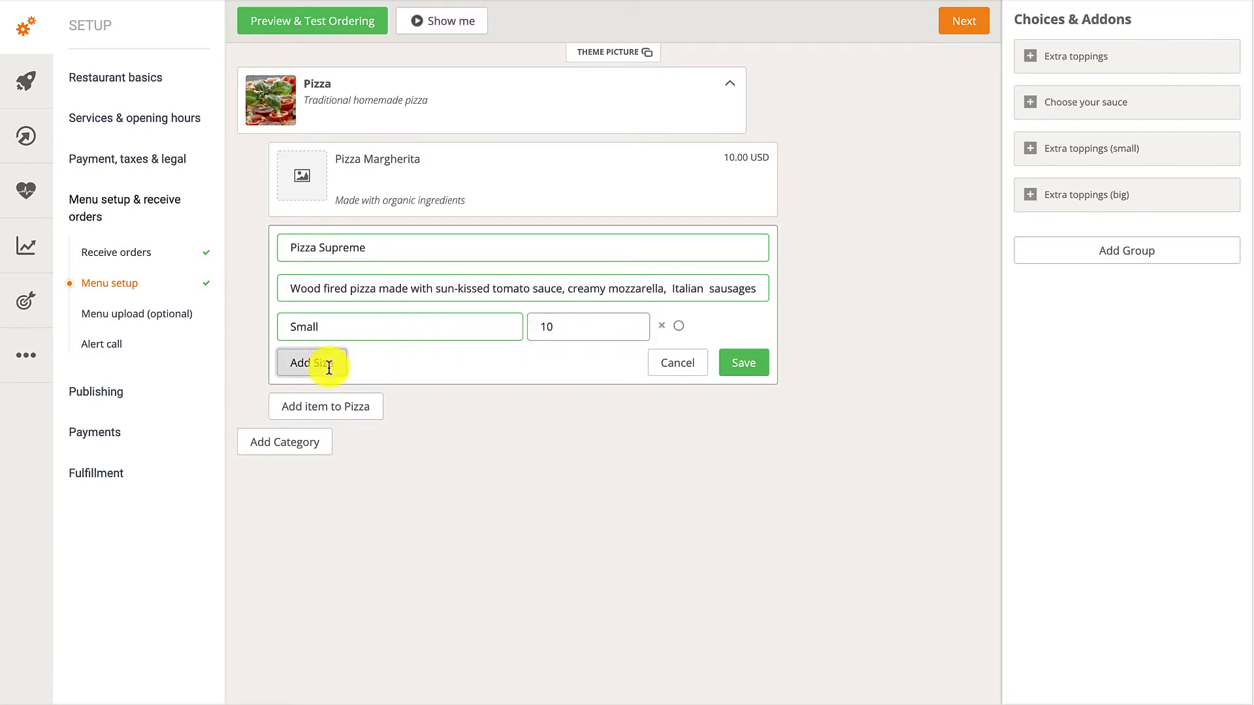
left_click(311, 363)
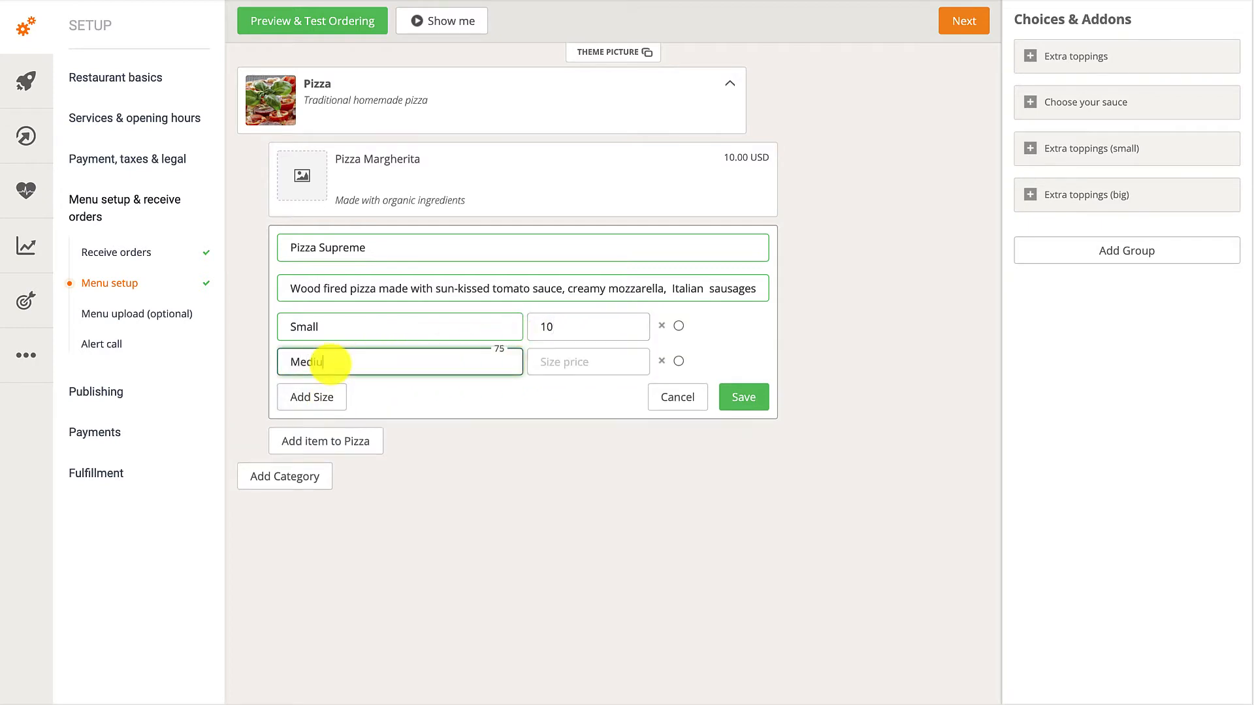
left_click(588, 361)
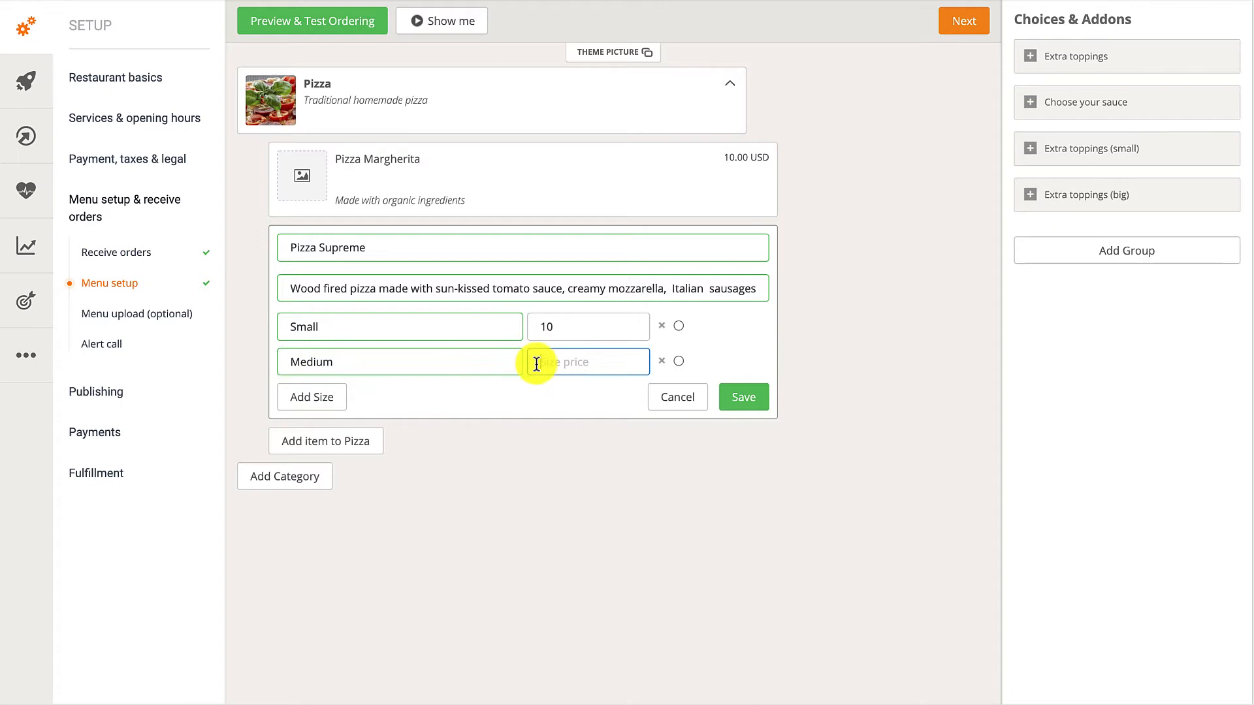
type("15")
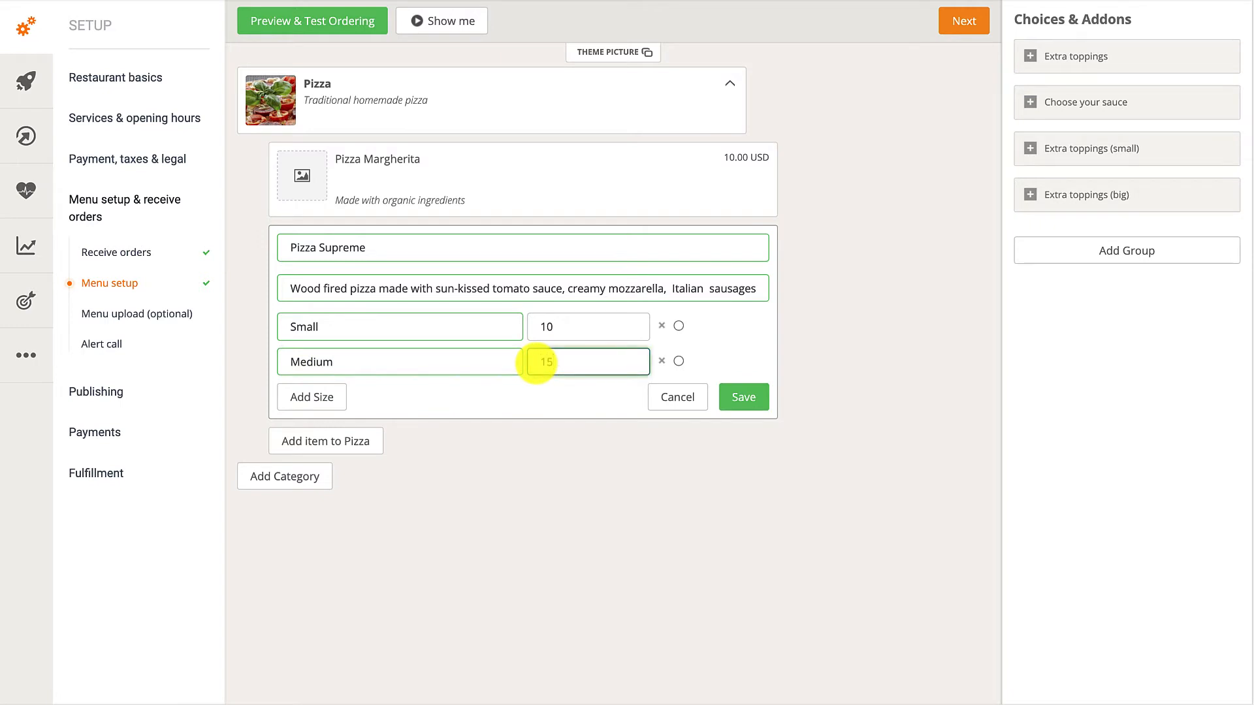
left_click(311, 397)
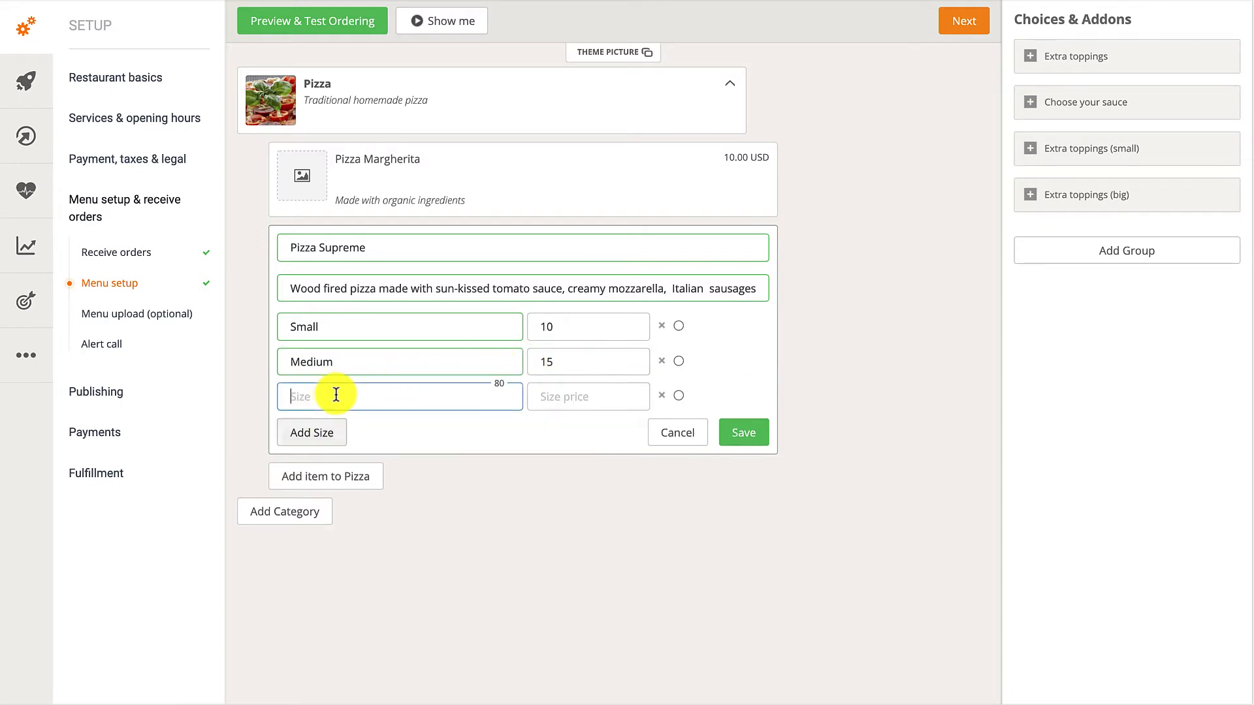
type("Large")
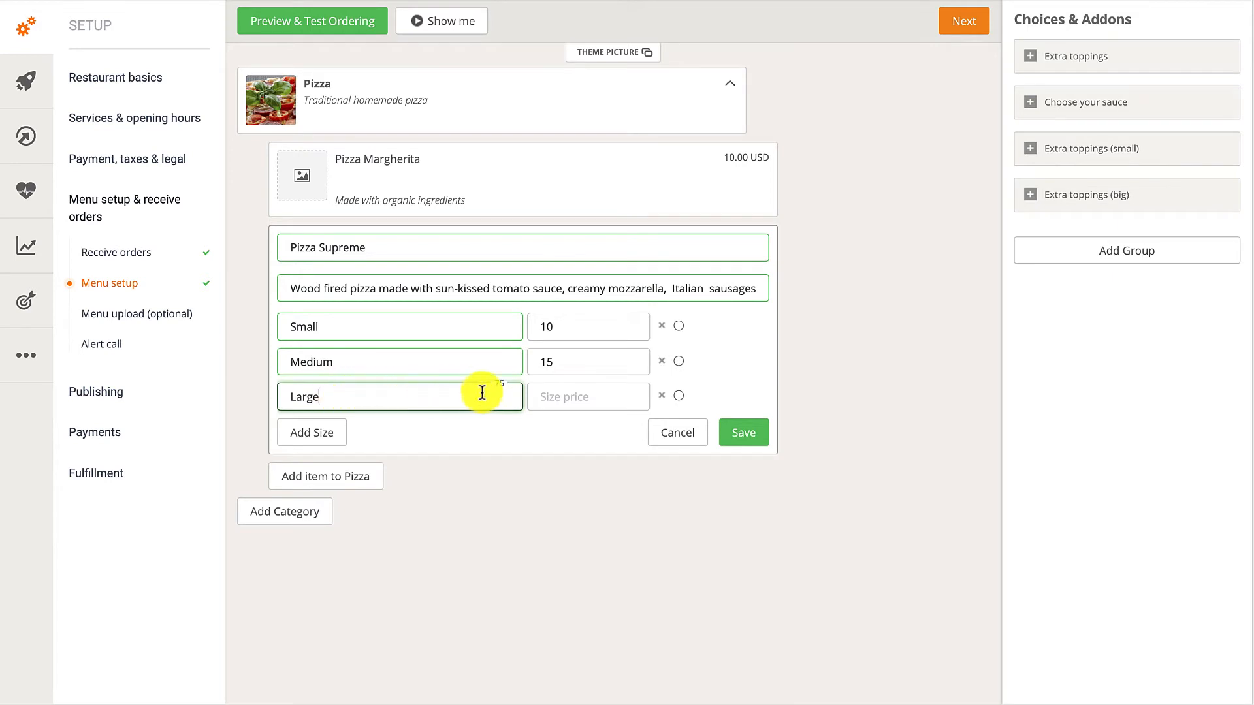
type("20")
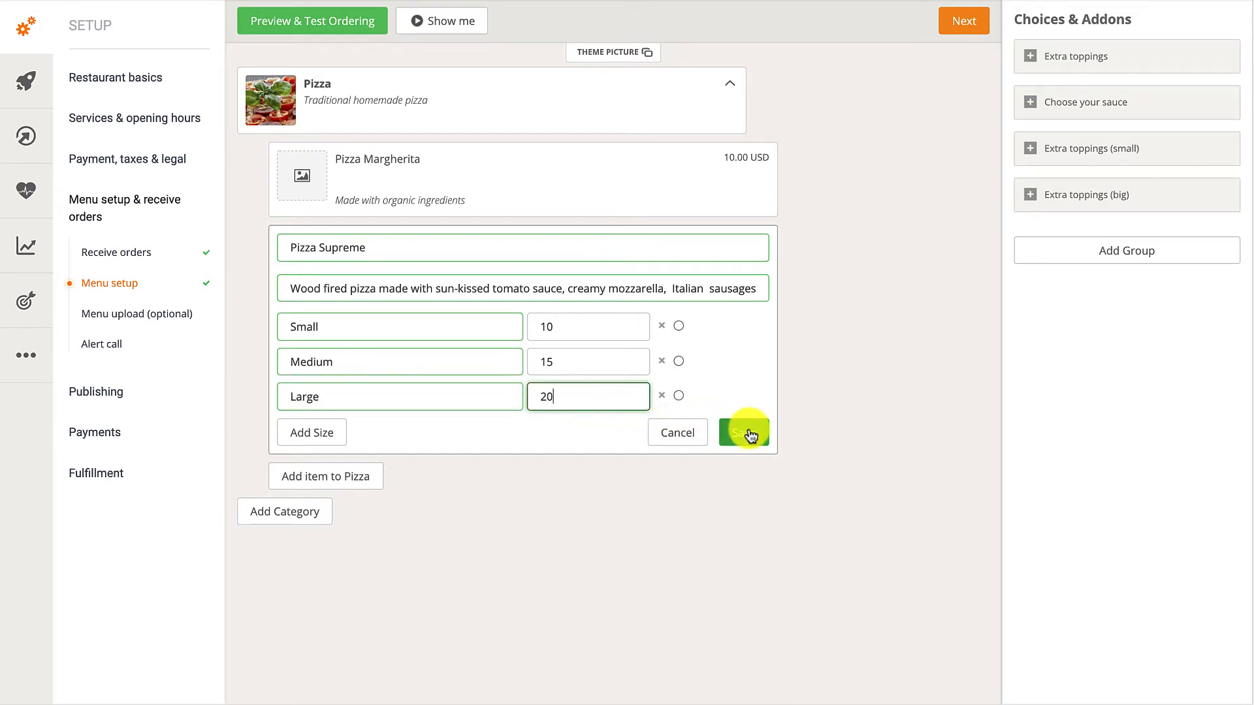
left_click(742, 431)
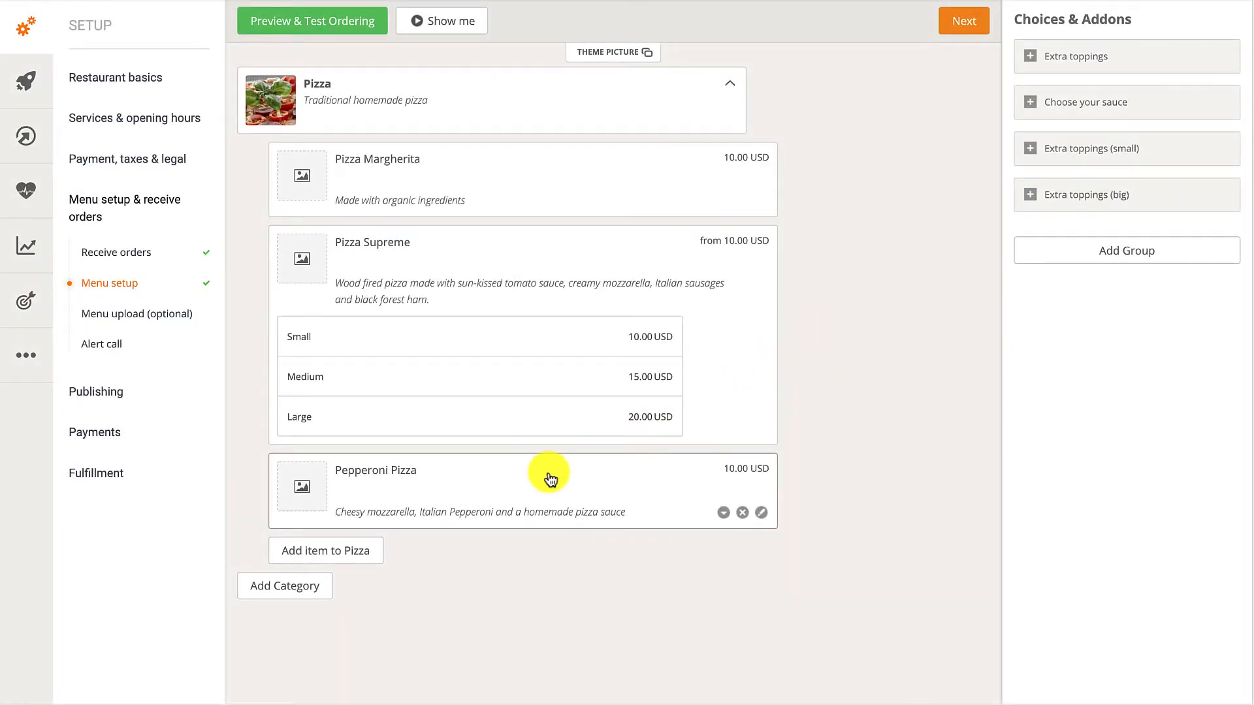
- Drag Pizza Supreme above Pizza Margherita and Pepperoni Pizza in the Pizza list
left_click_drag(548, 479, 546, 229)
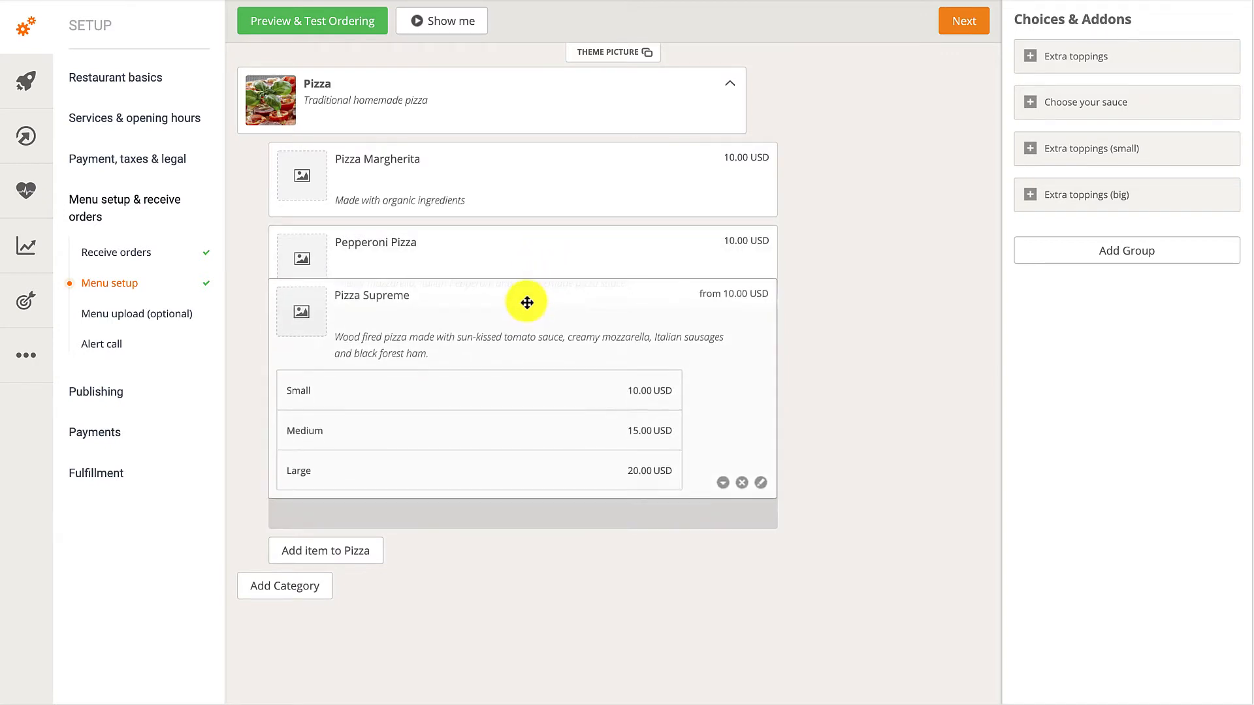
left_click_drag(526, 302, 526, 335)
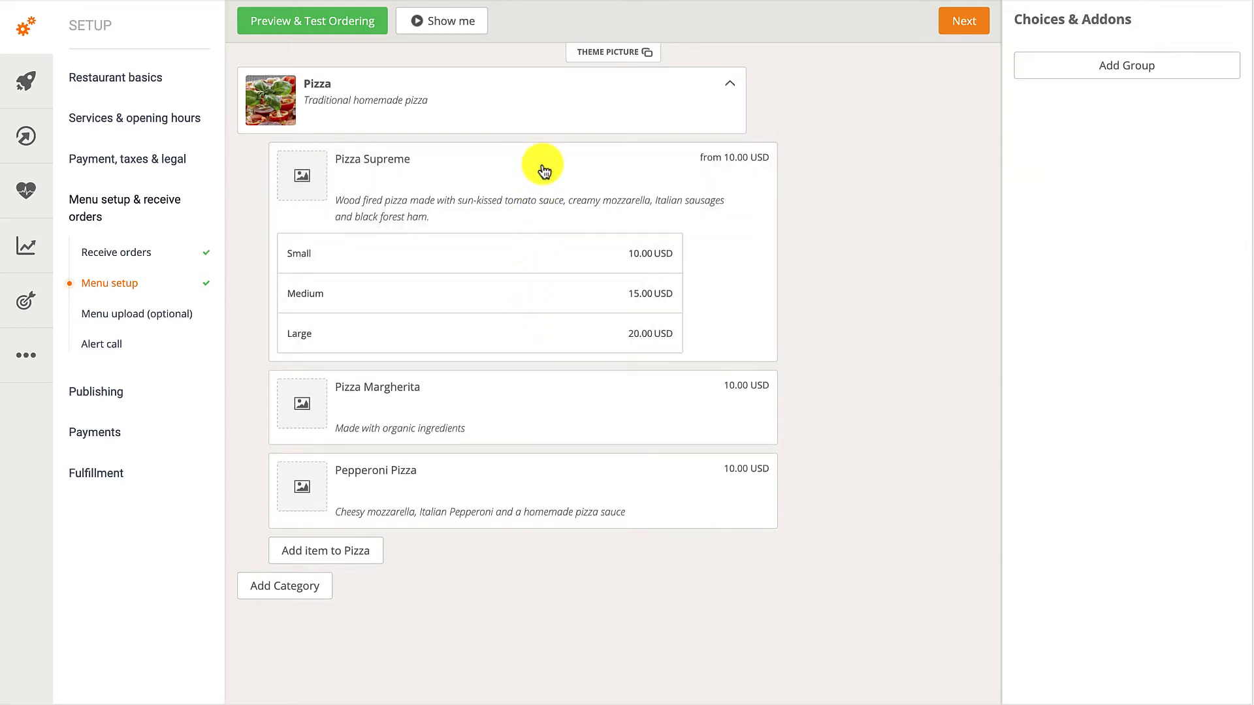
mouse_move(542, 168)
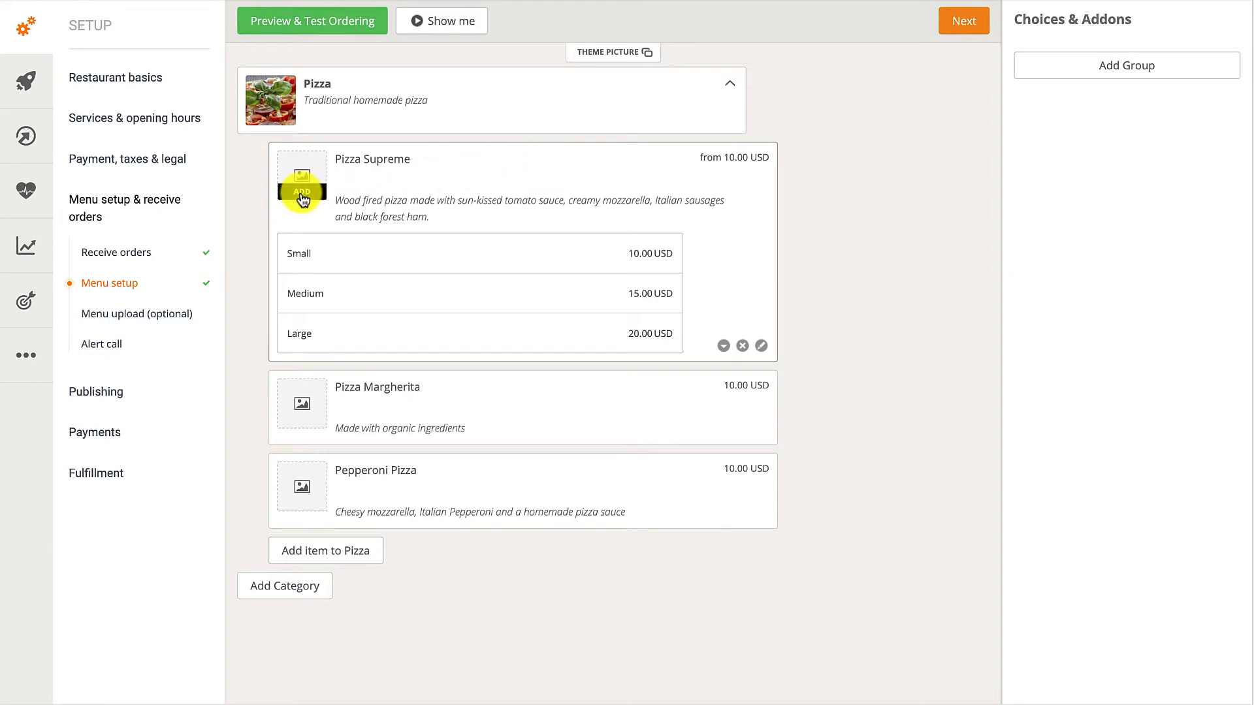
- Upload Supreme Pizza 2.jpg into Pizza Supreme's image placeholder
left_click(302, 192)
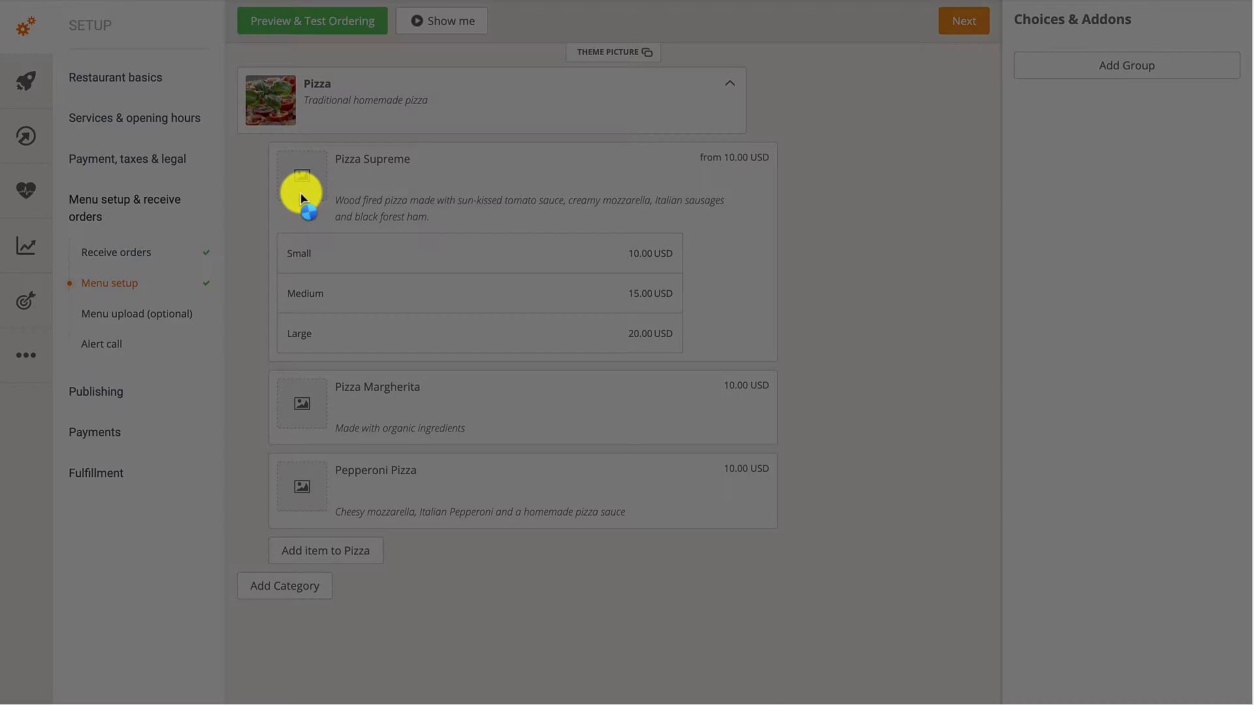
left_click(302, 190)
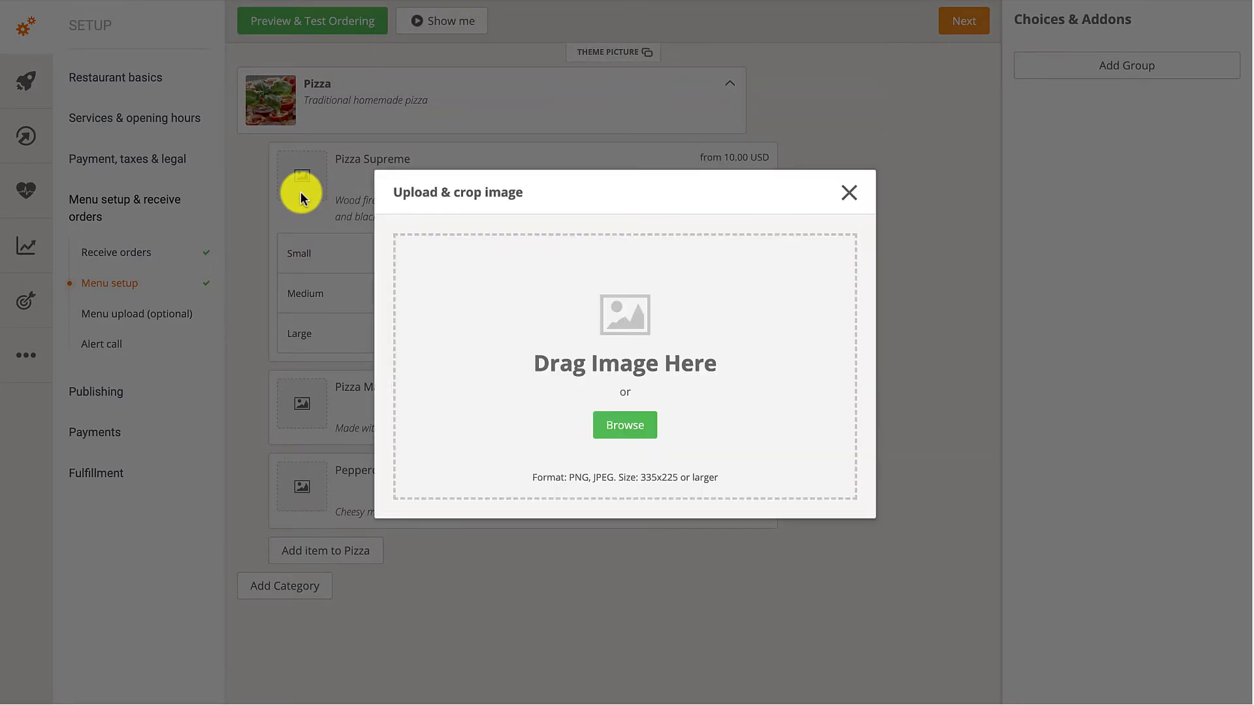
mouse_move(624, 424)
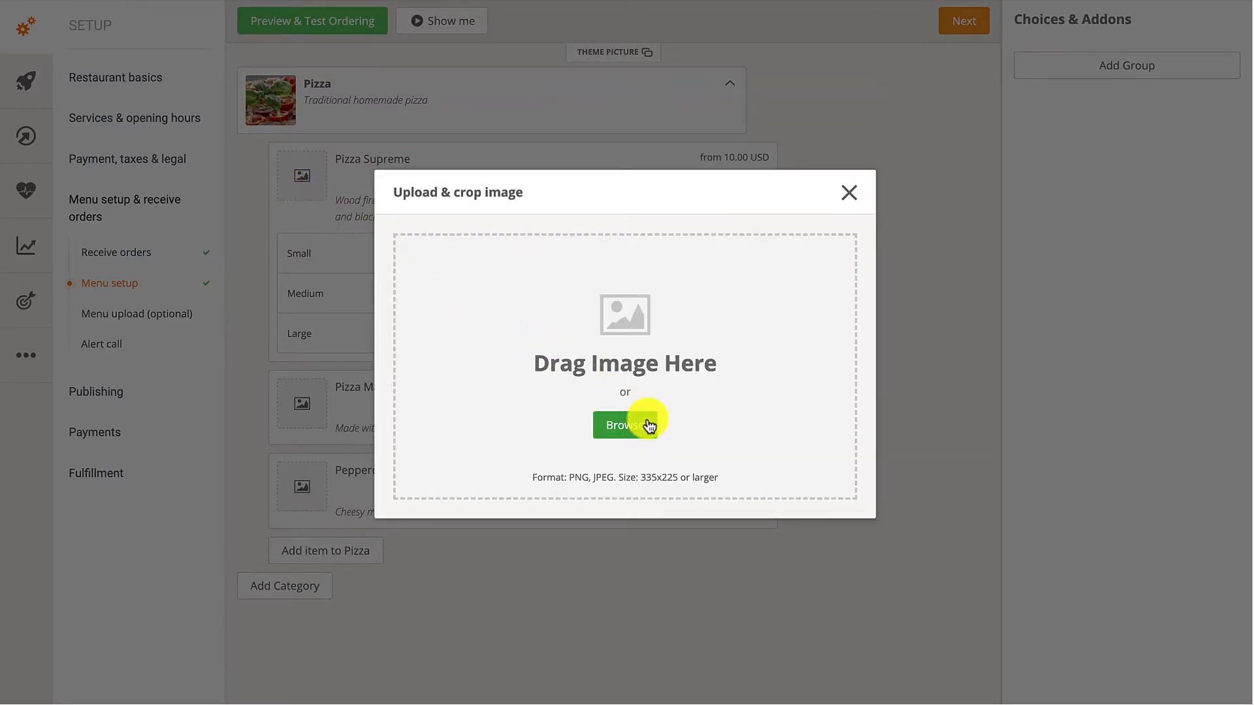
left_click(626, 424)
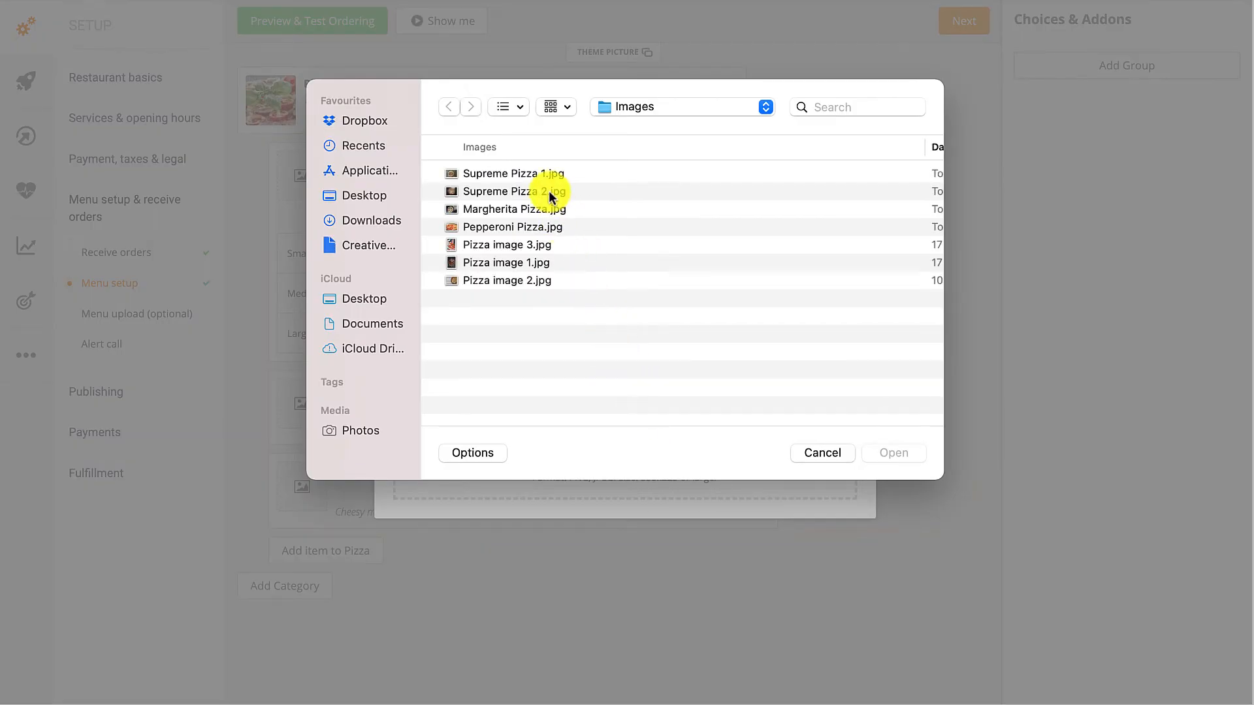
left_click(514, 191)
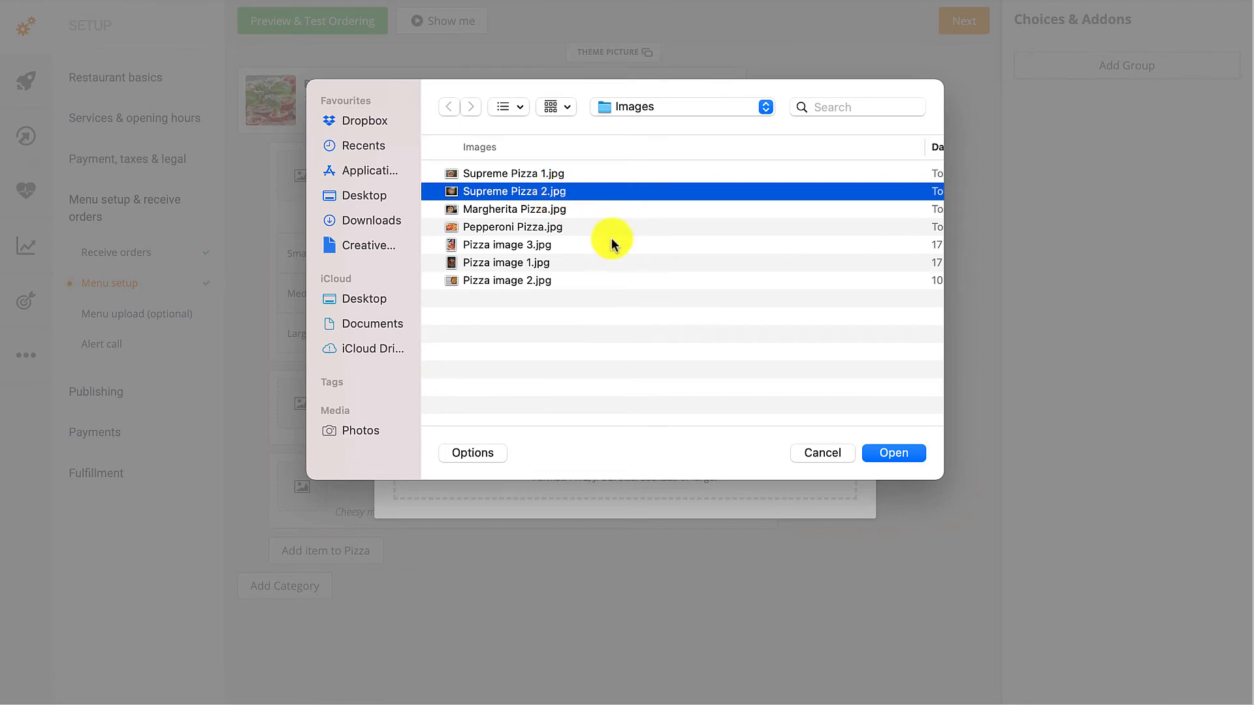
left_click(893, 453)
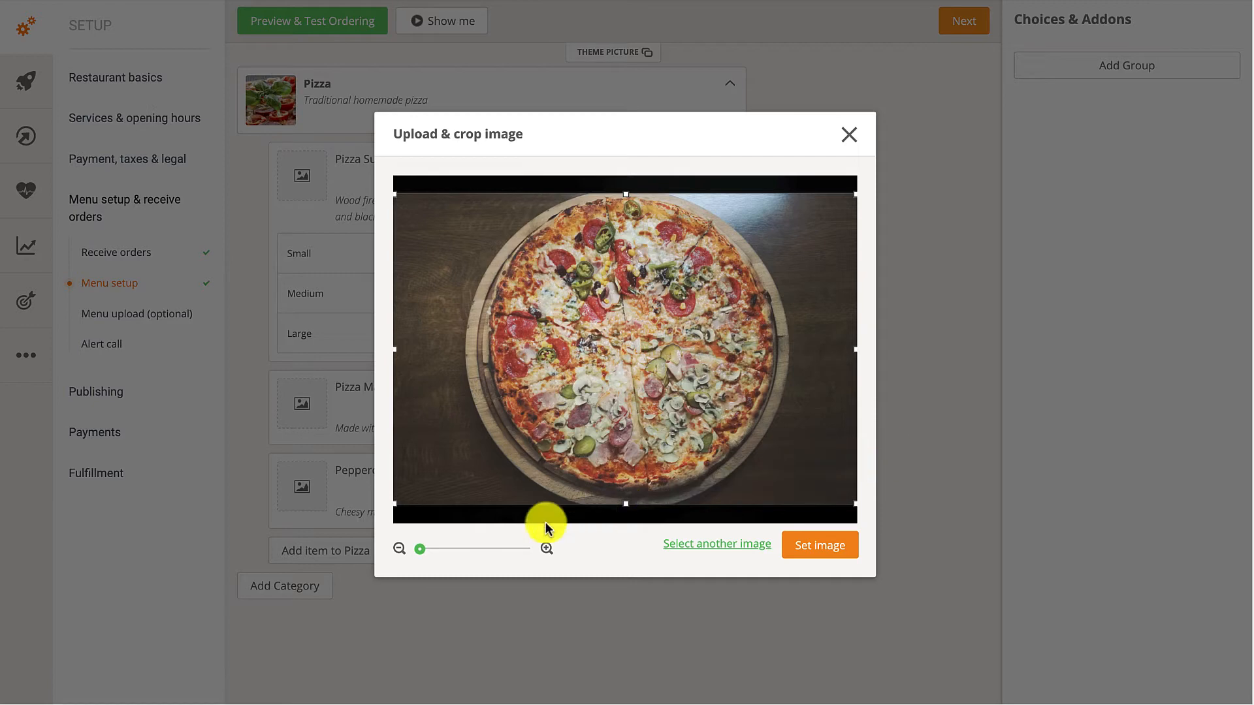
- Frame the whole pizza with the crop box and set it as Pizza Supreme's image
left_click_drag(419, 550, 494, 550)
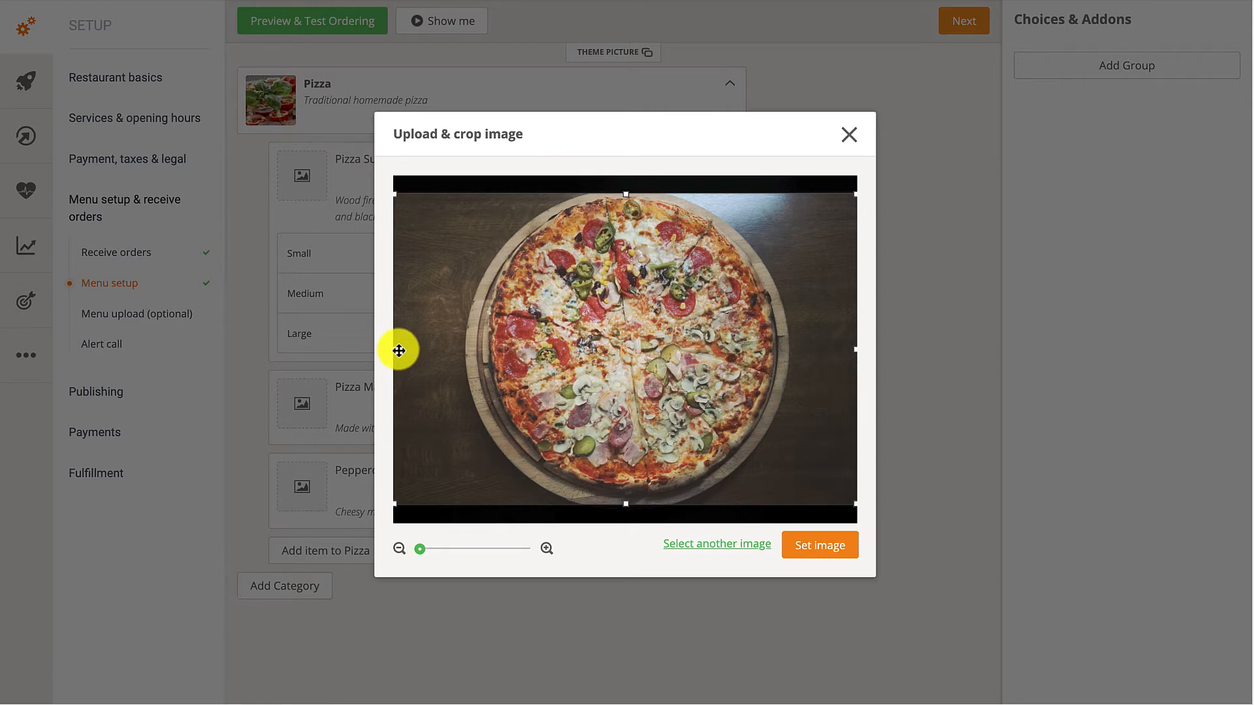
left_click_drag(398, 349, 407, 349)
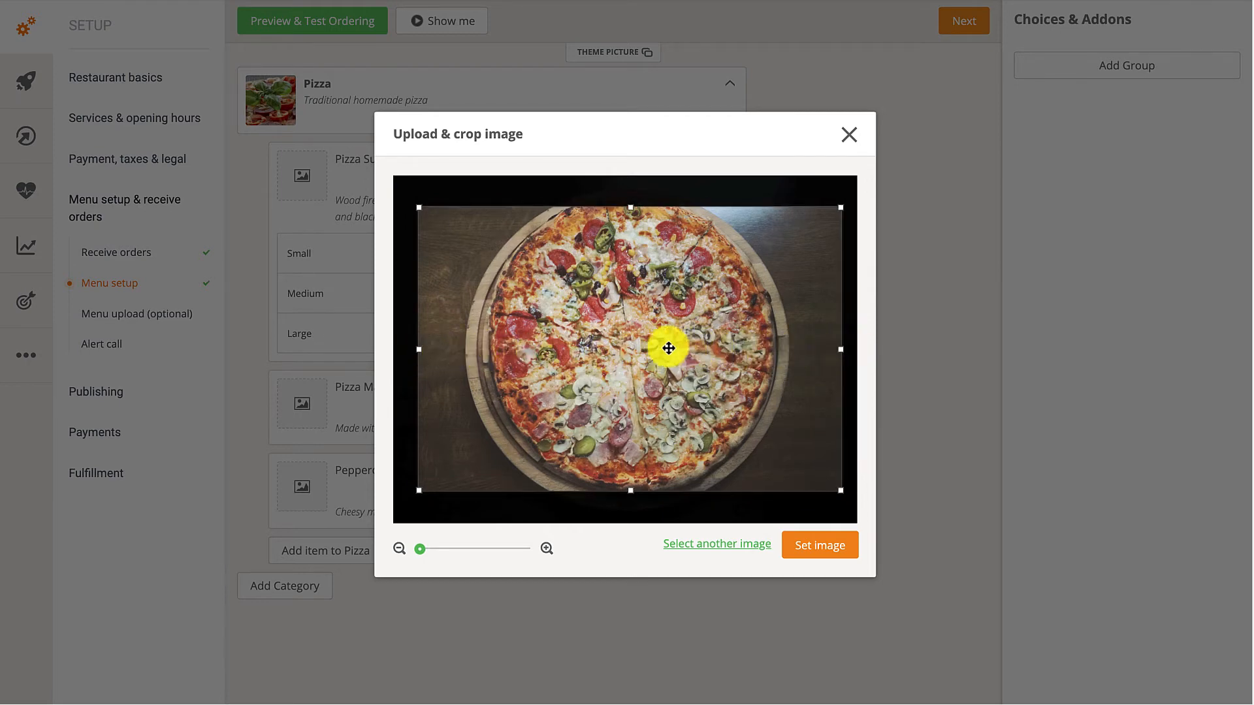
left_click_drag(667, 349, 646, 328)
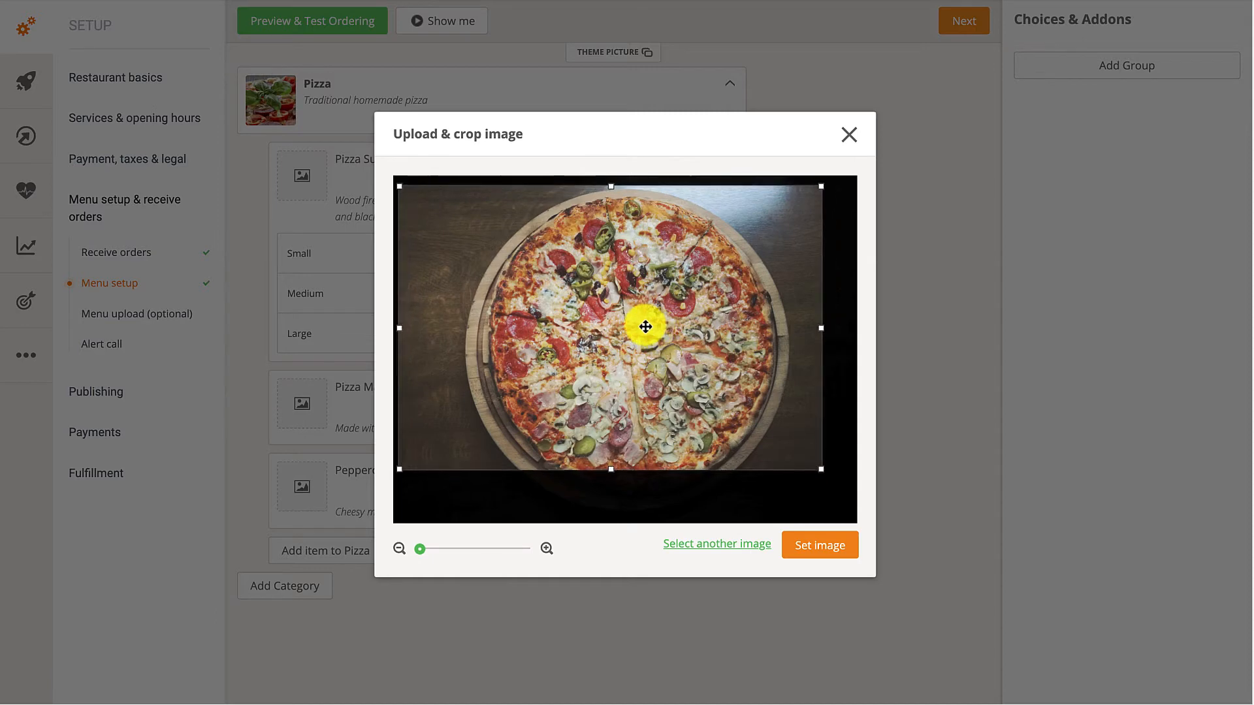
left_click_drag(645, 327, 648, 382)
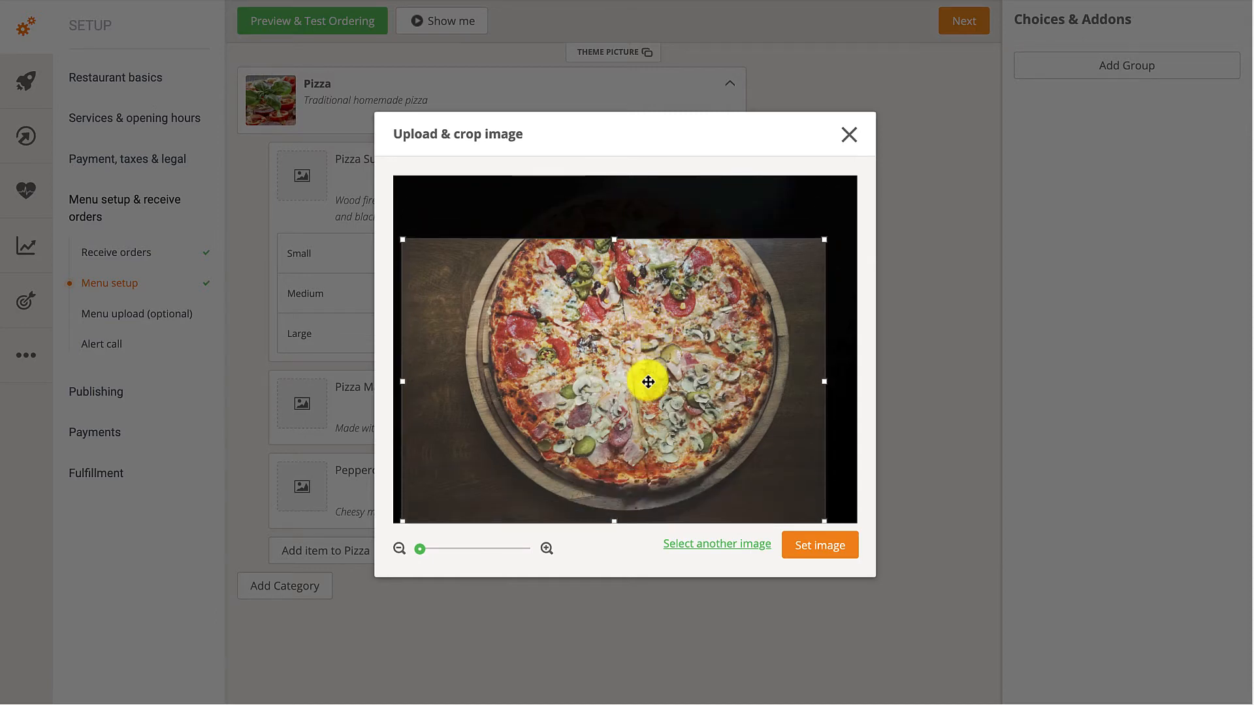
left_click_drag(648, 381, 654, 344)
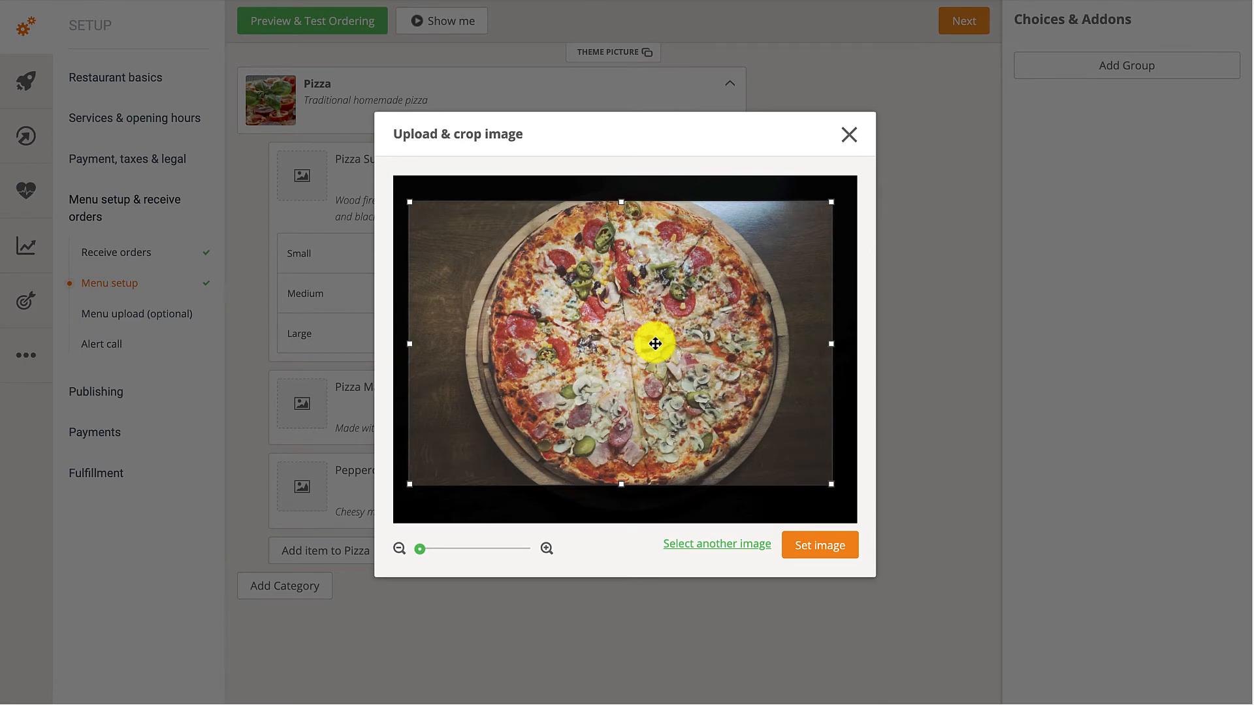
left_click(819, 545)
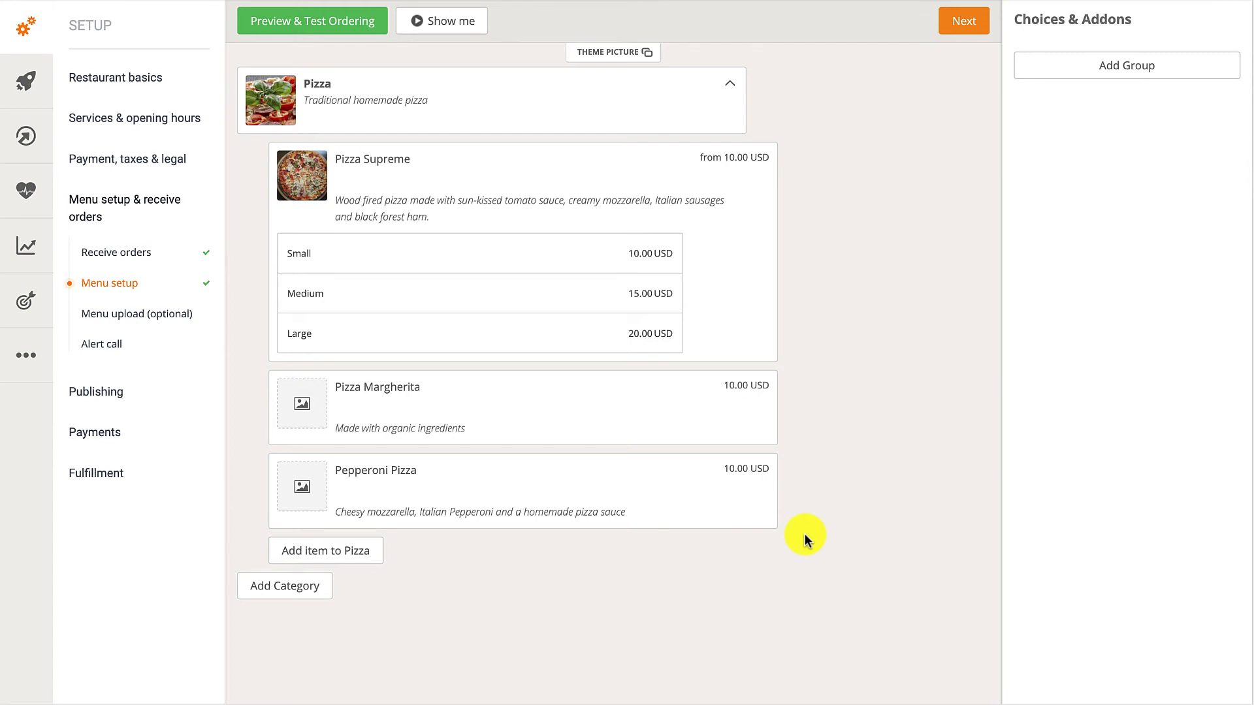
mouse_move(641, 72)
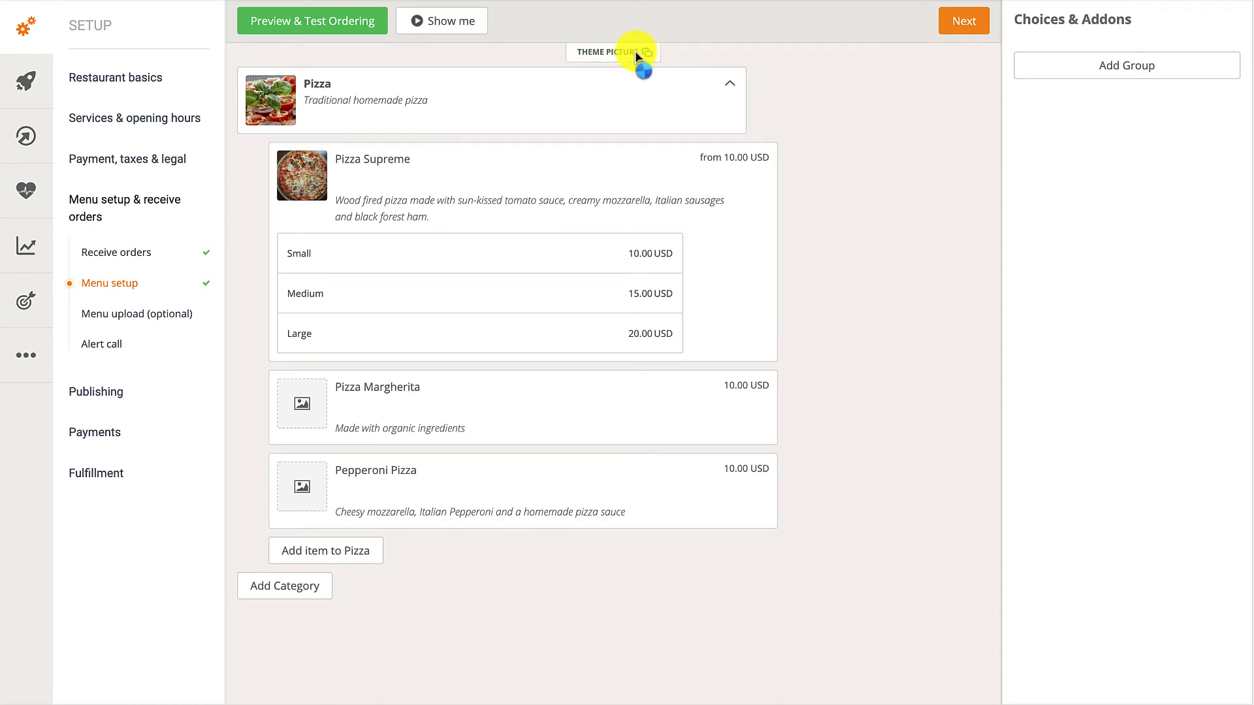
- Browse the suggested theme pictures, then choose 'I have my own, better picture'
left_click(612, 52)
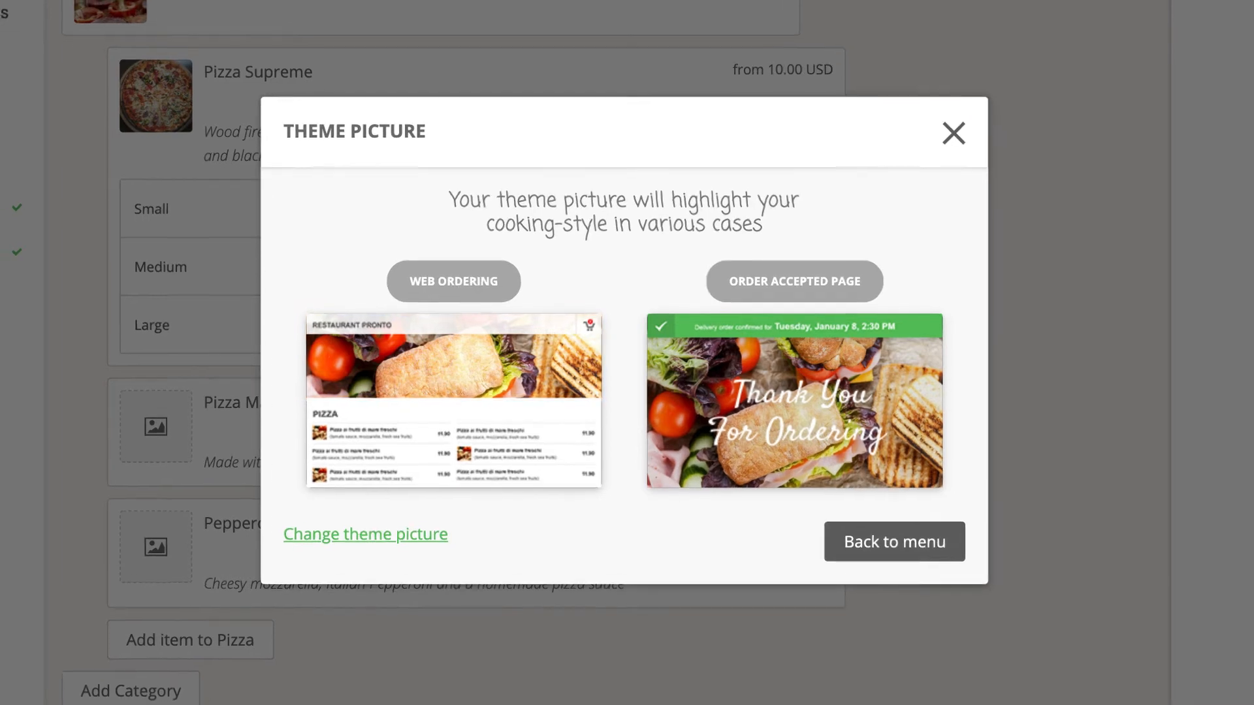
left_click(364, 533)
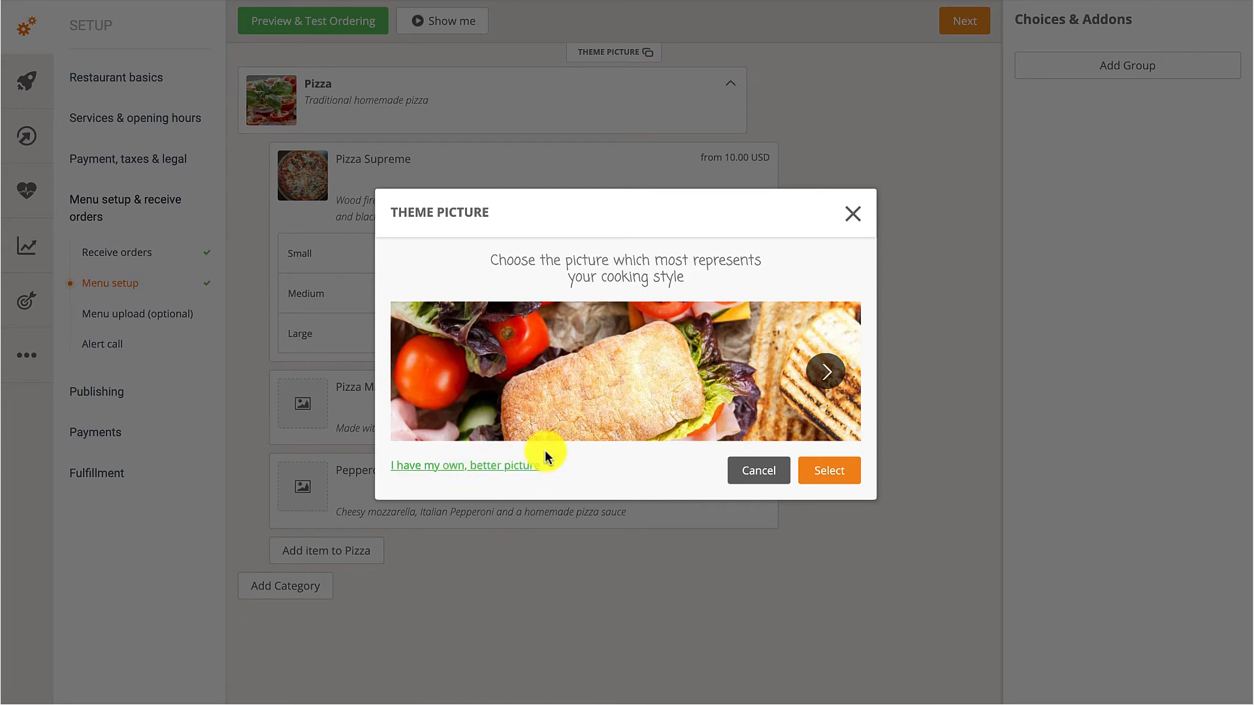
left_click(825, 371)
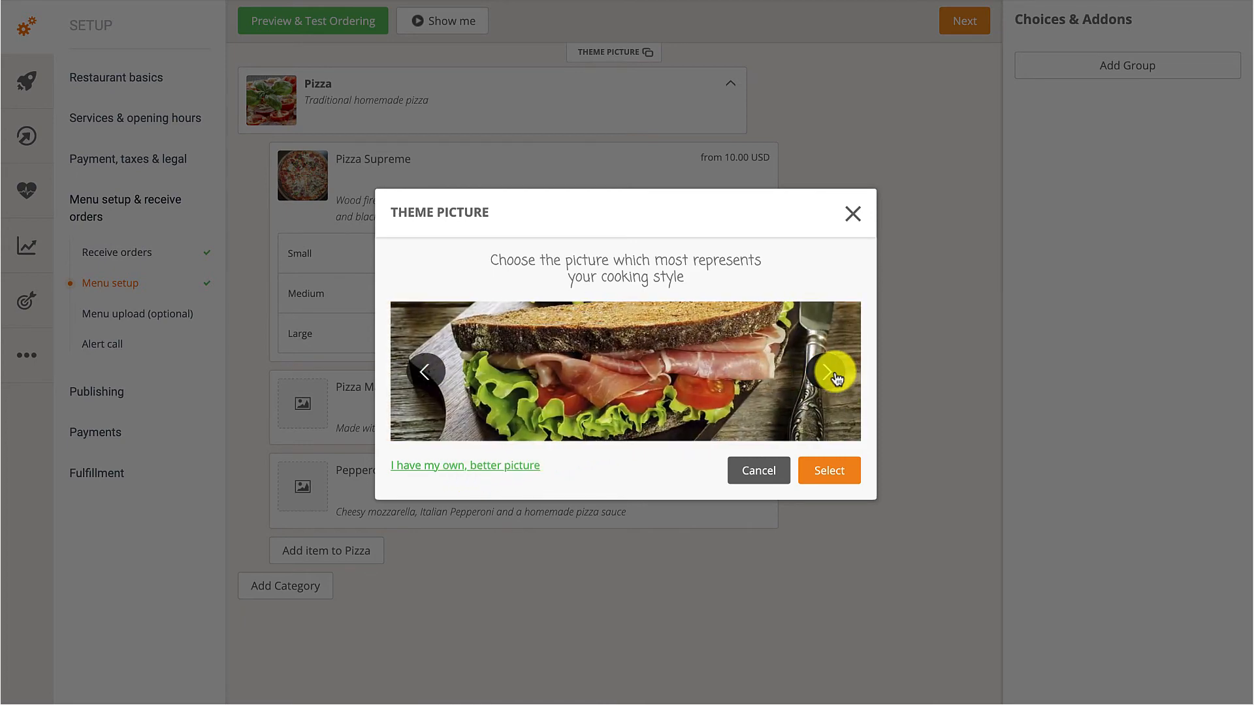
left_click(834, 371)
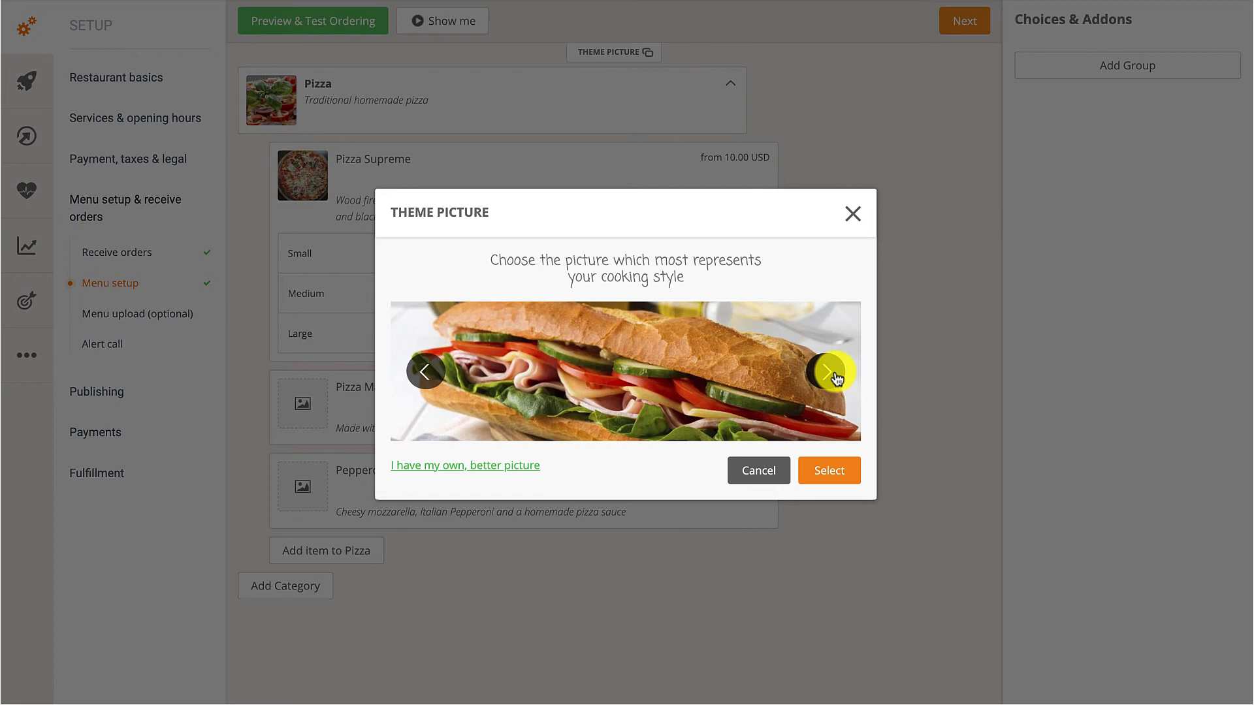
left_click(835, 371)
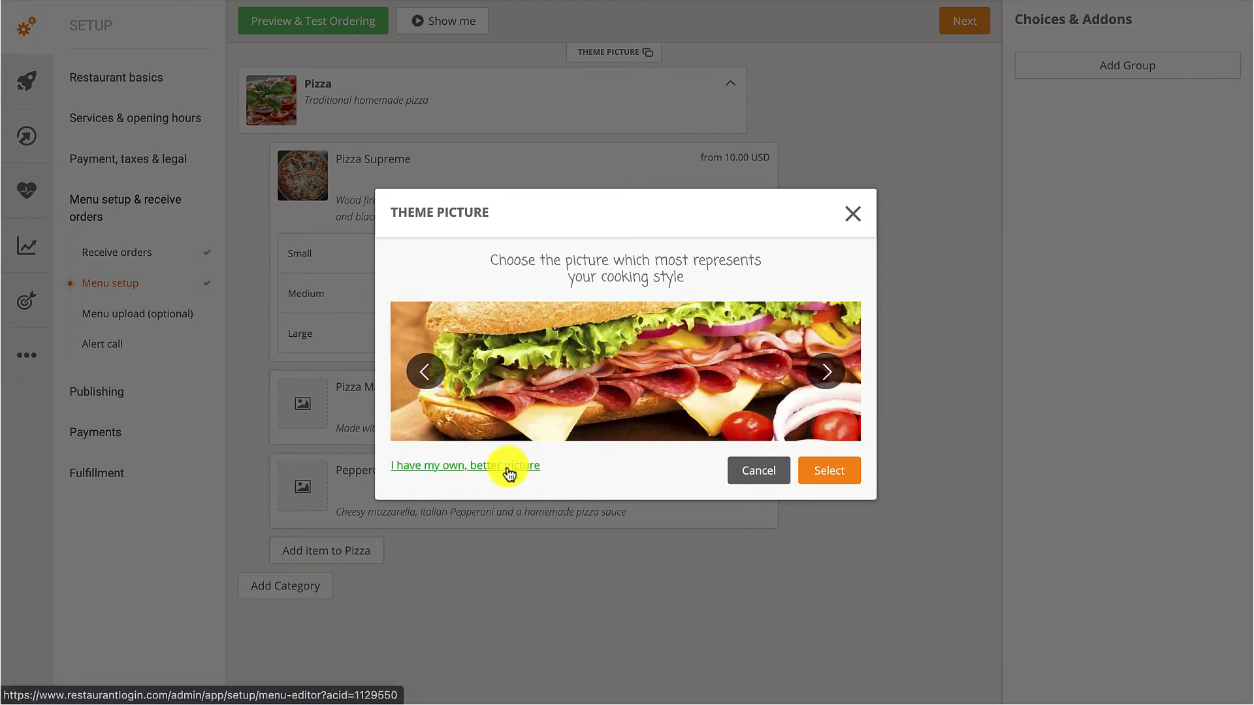
left_click(463, 465)
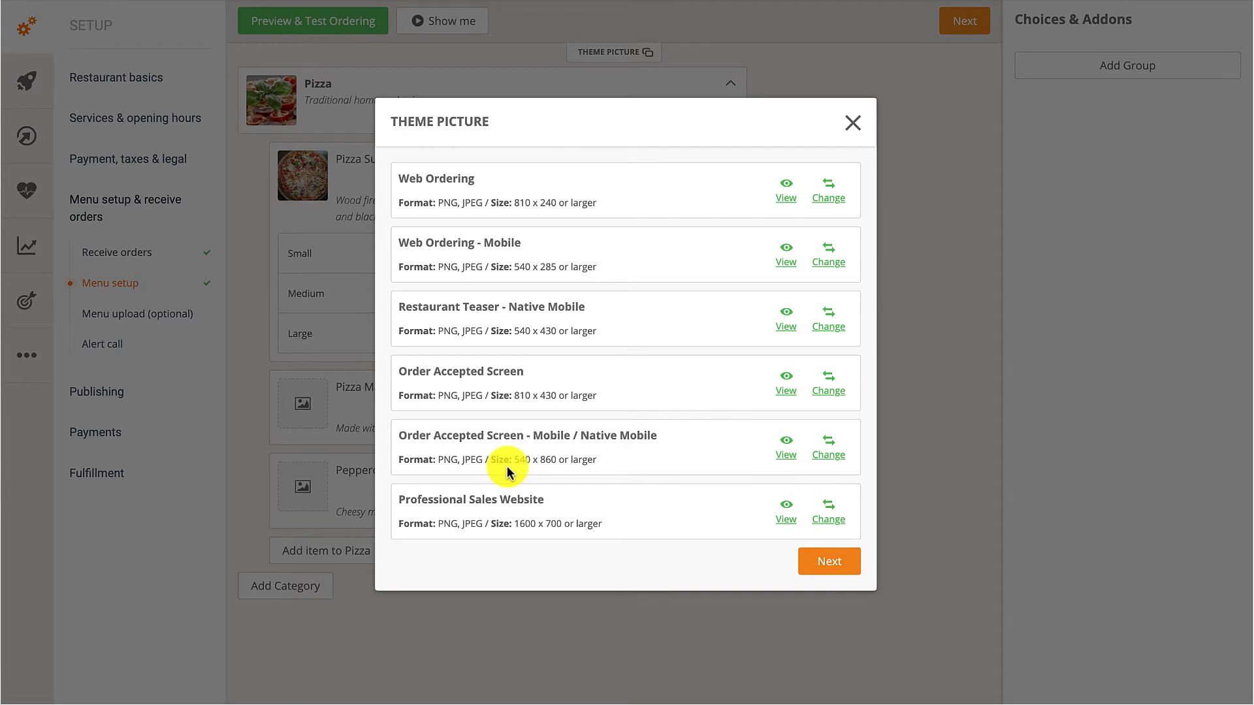
mouse_move(508, 468)
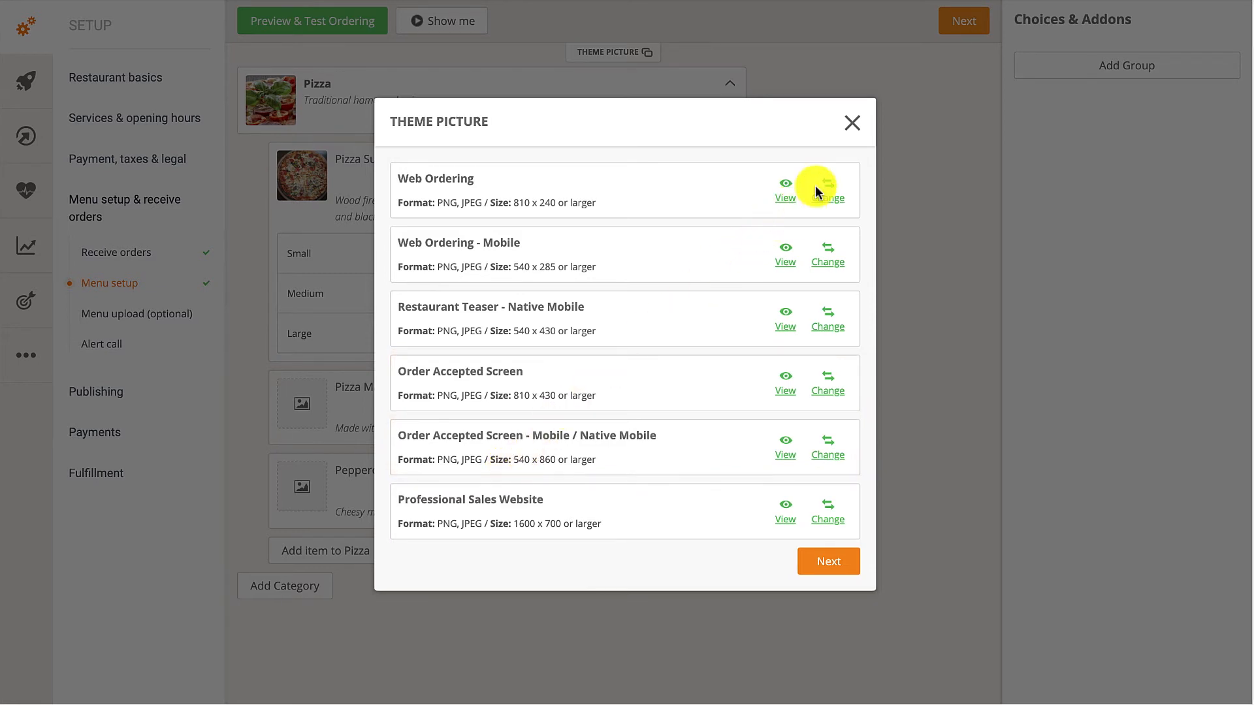
- Load Theme Picture.jpg from the Images folder into the Web Ordering picture cropper
left_click(828, 193)
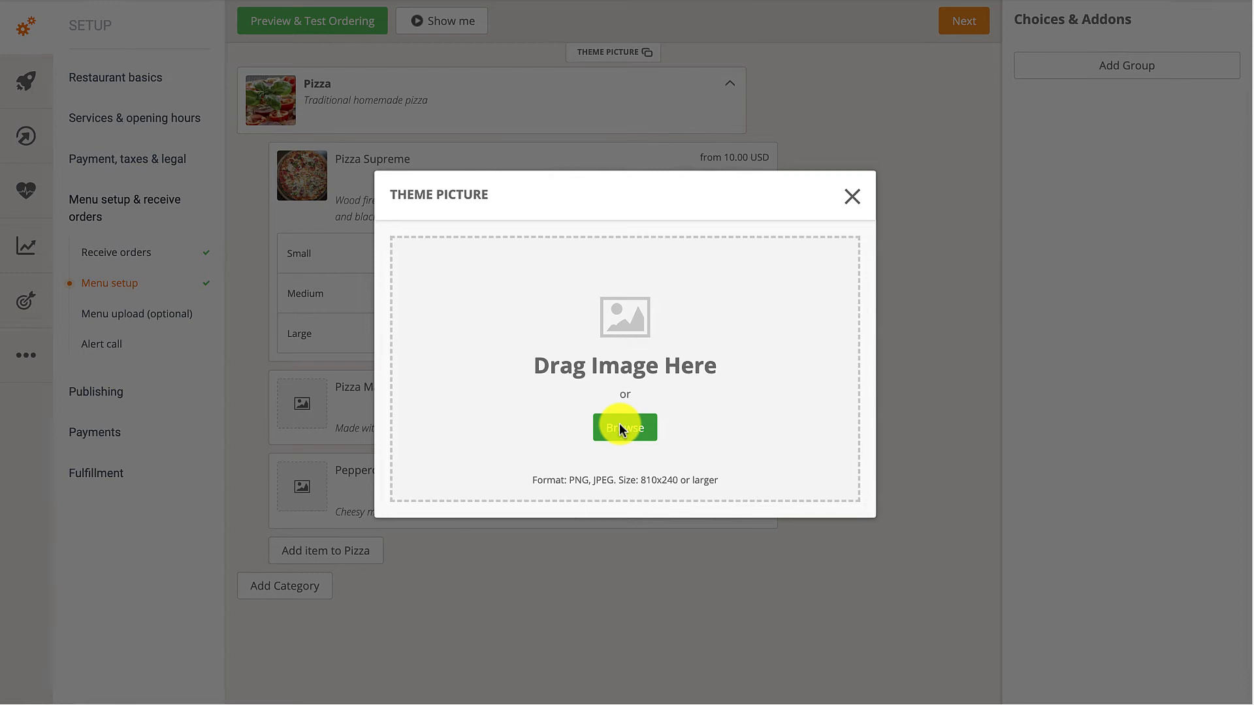
left_click(624, 427)
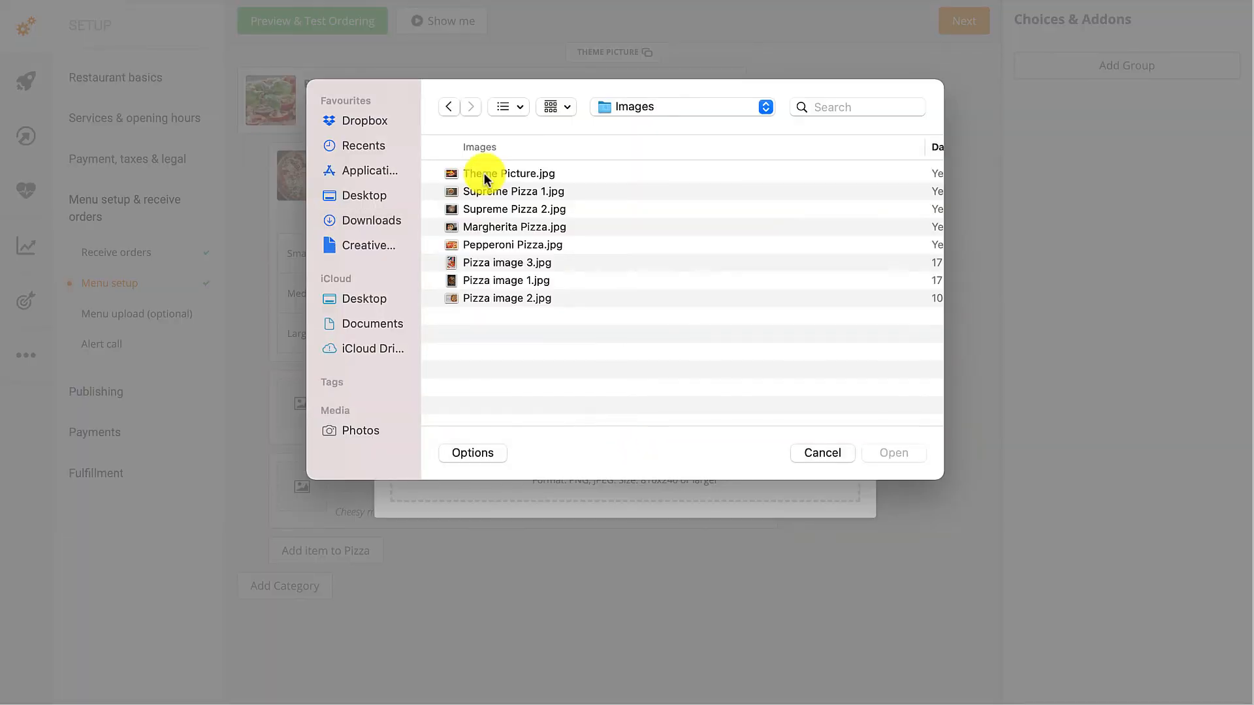
left_click(509, 174)
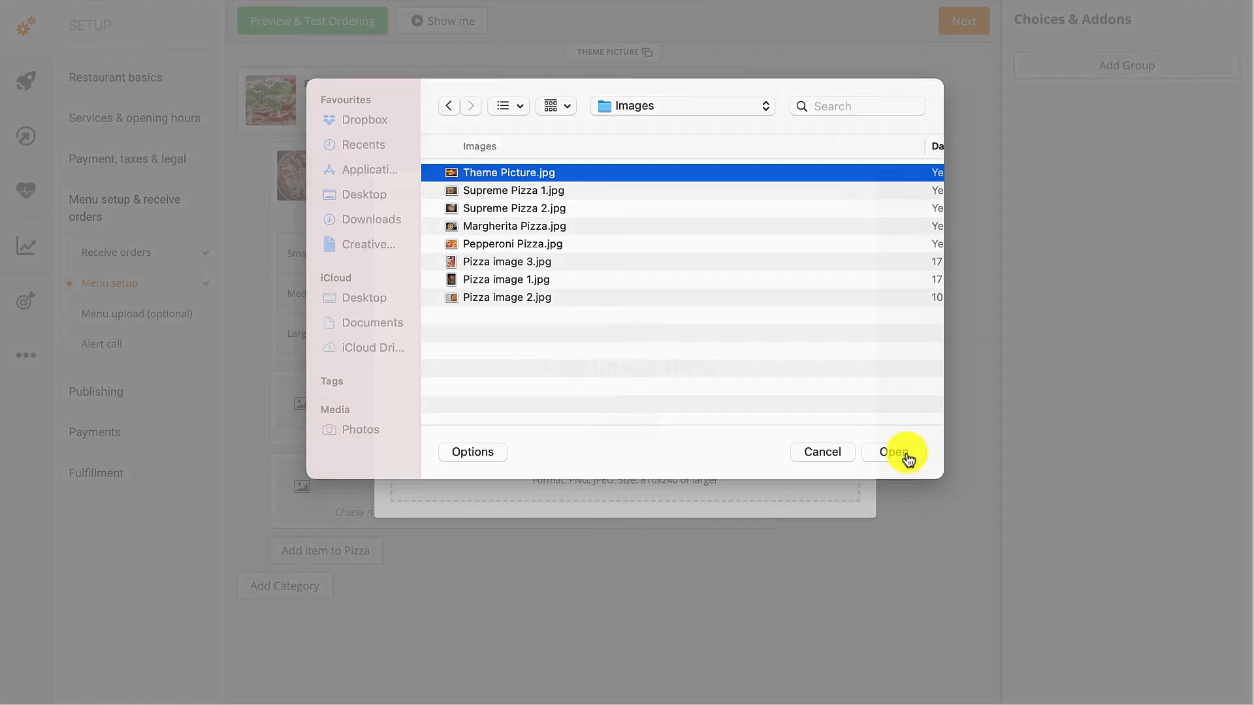
left_click(893, 452)
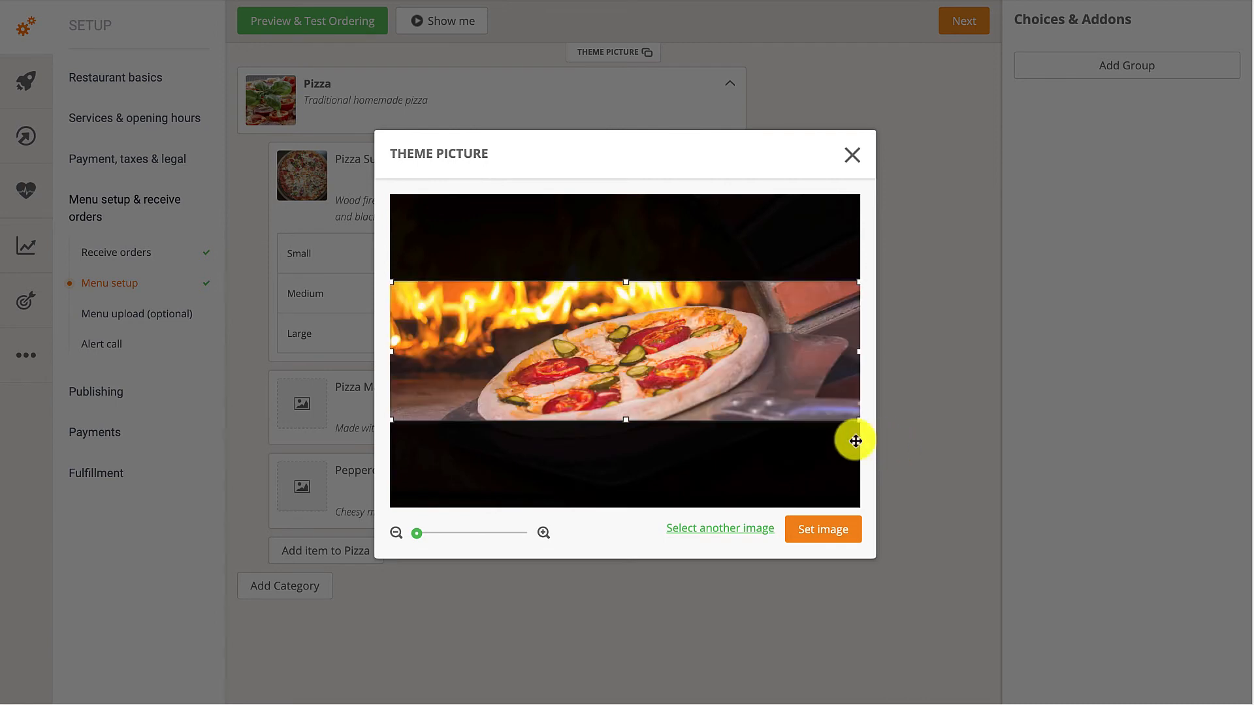
- Center the crop frame on the wood-fired pizza and set it as the Web Ordering picture
left_click_drag(855, 441, 639, 311)
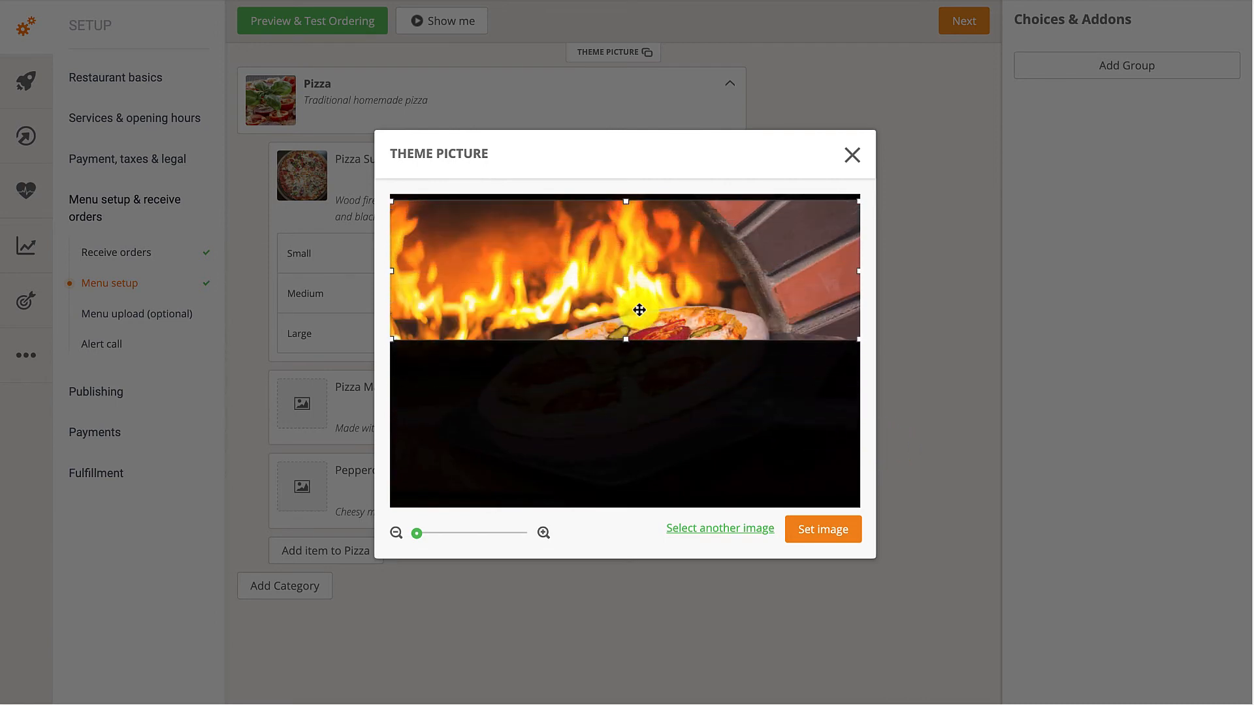
left_click_drag(639, 310, 639, 349)
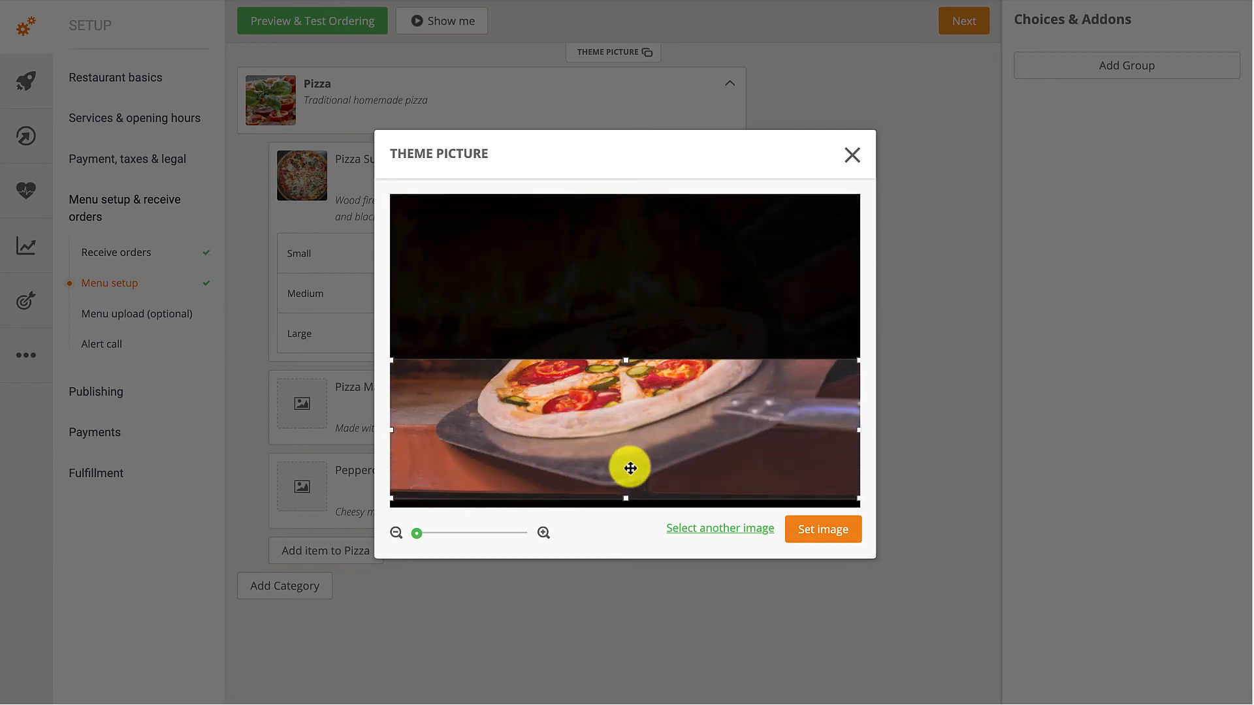
left_click_drag(631, 468, 633, 401)
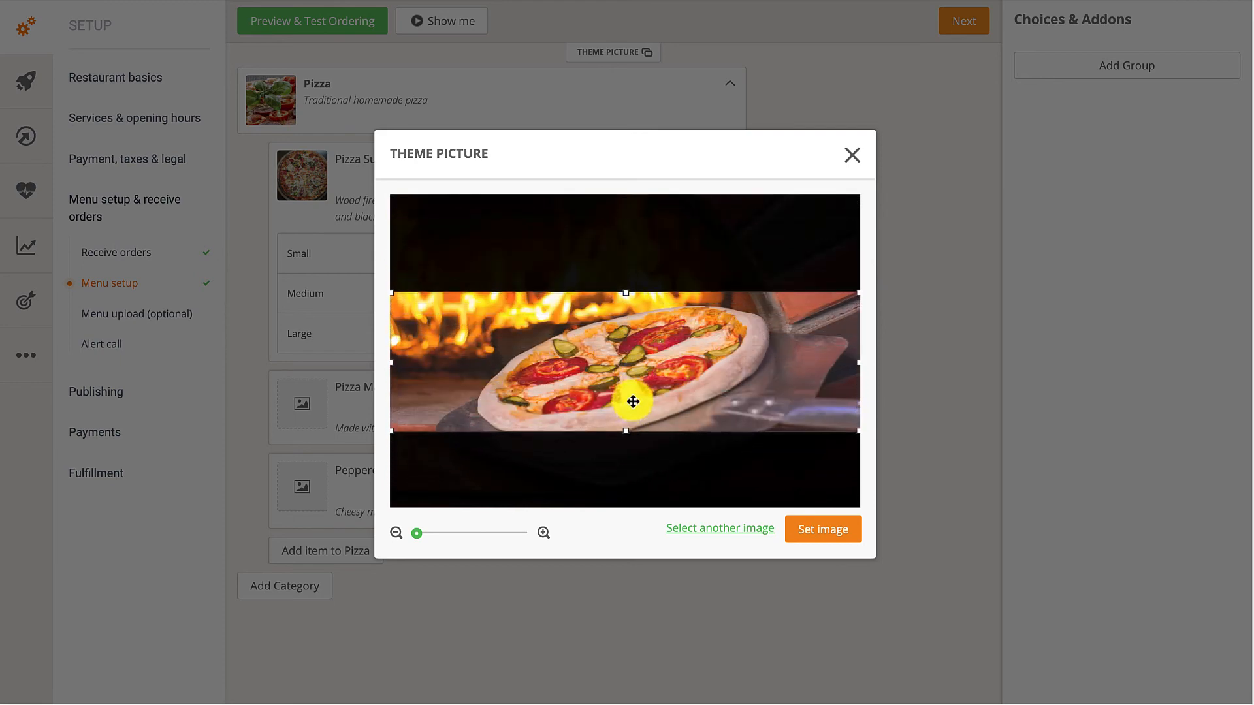
left_click_drag(636, 402, 631, 400)
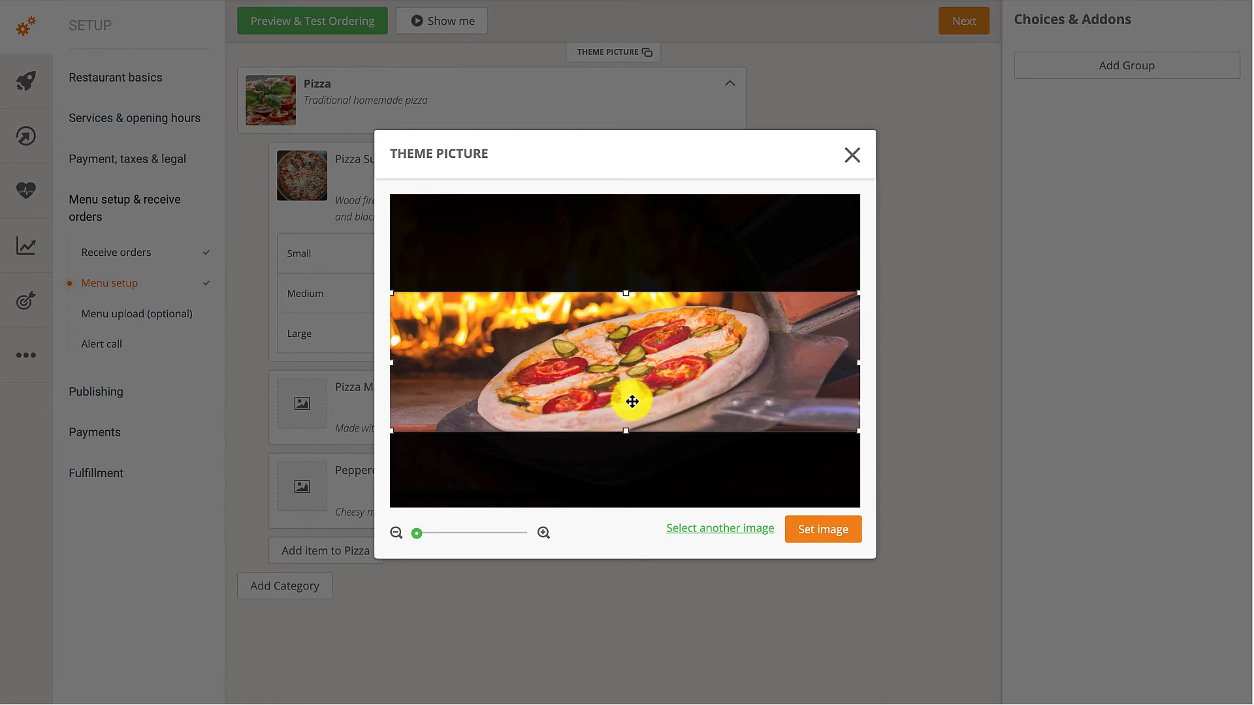
left_click(822, 528)
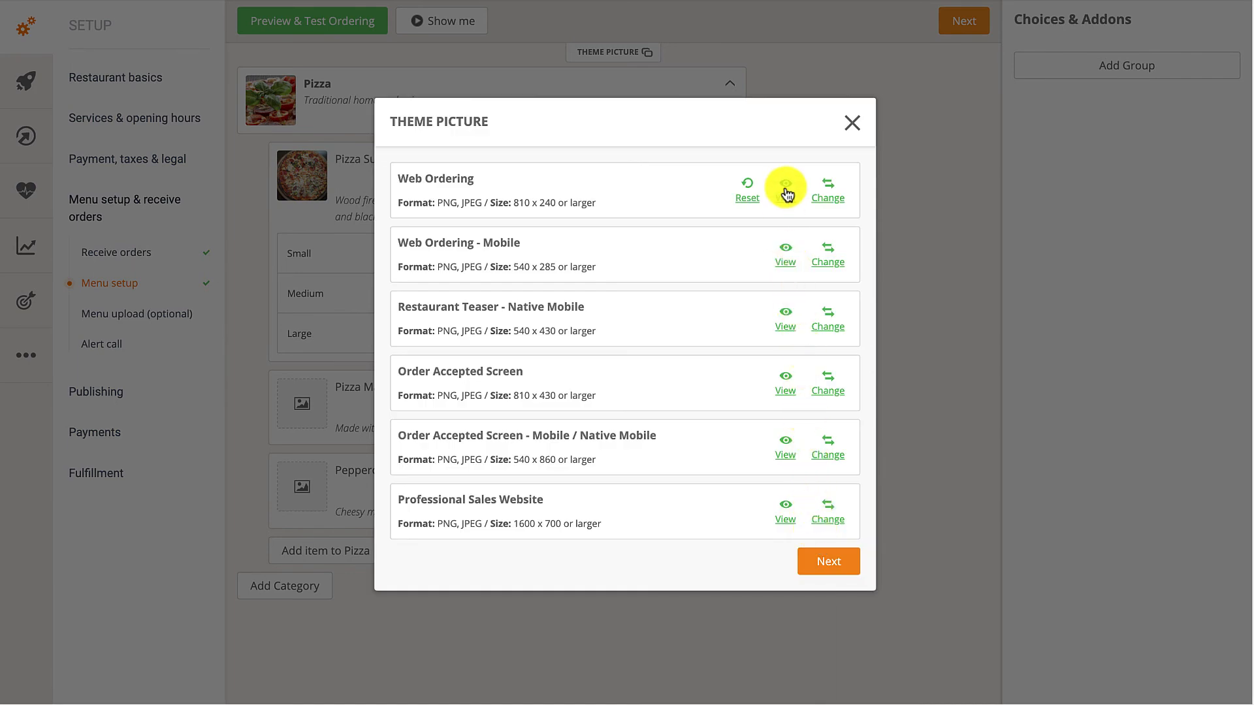
- Upload the pizza-on-white-wooden-table photo and set it as the Web Ordering - Mobile picture
left_click(785, 185)
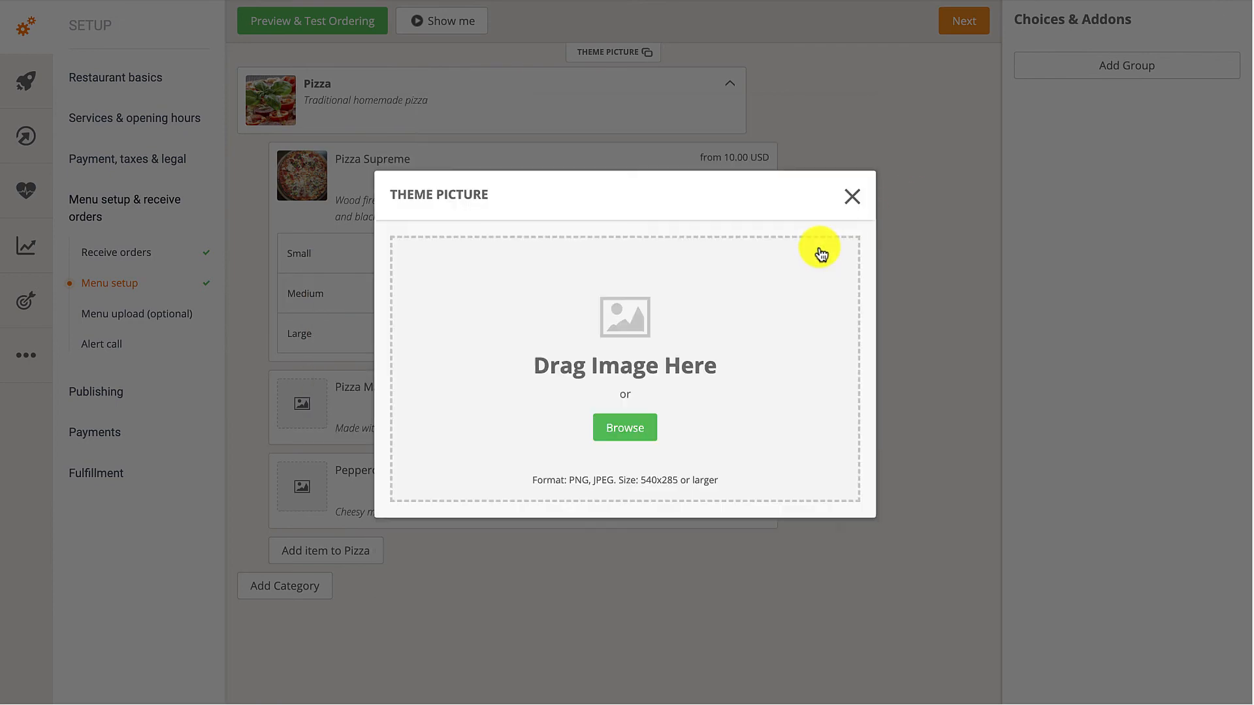
left_click(624, 427)
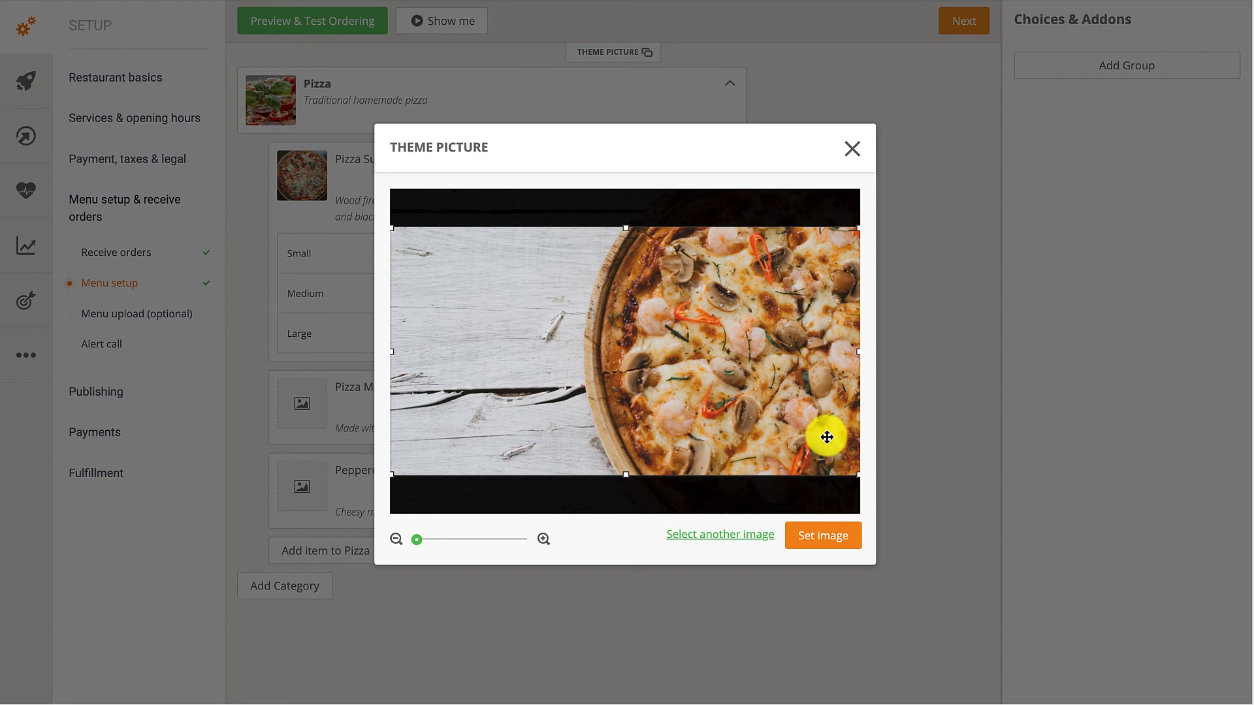
left_click(823, 535)
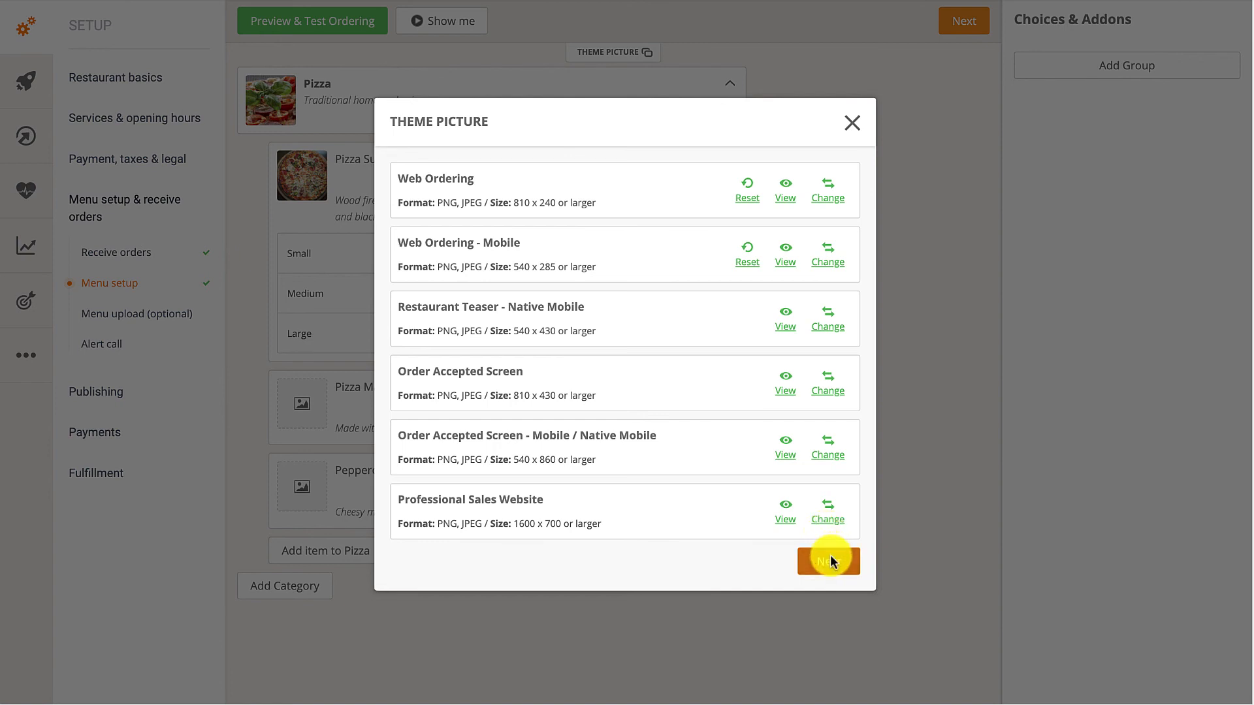
- Apply the new theme pictures and preview Pronto Restaurant NYC's Pizza menu ordering page
left_click(829, 560)
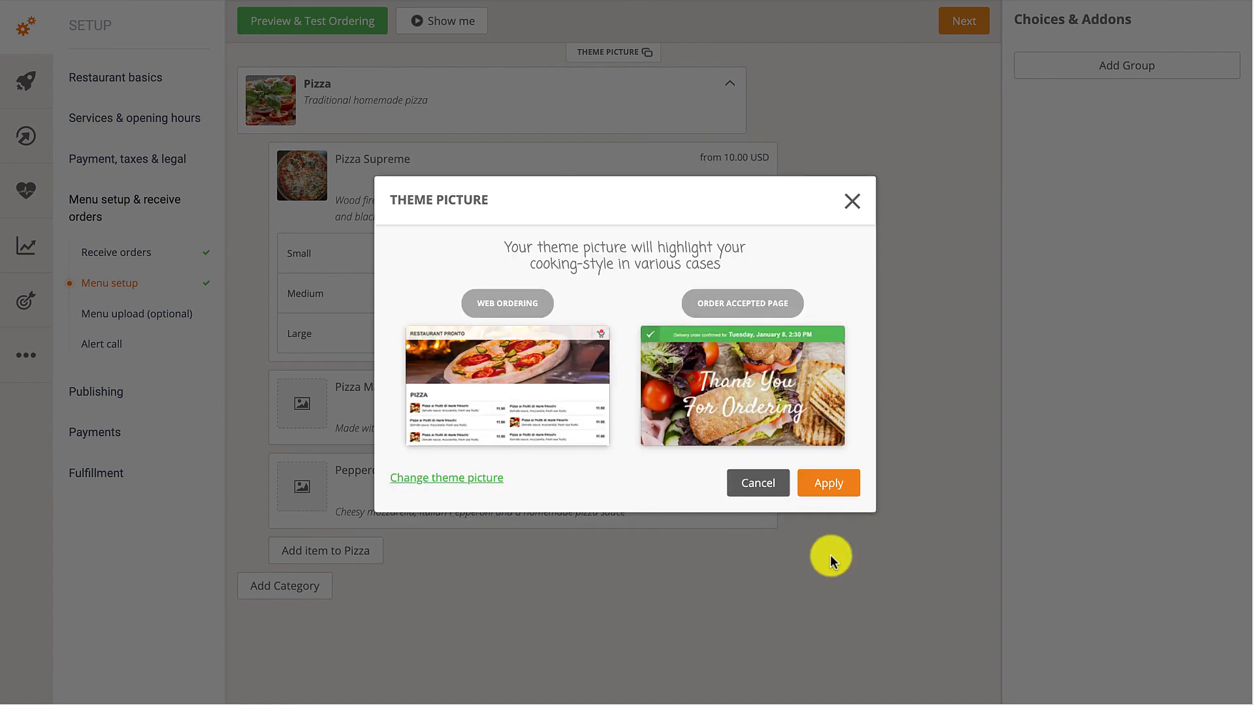
mouse_move(829, 484)
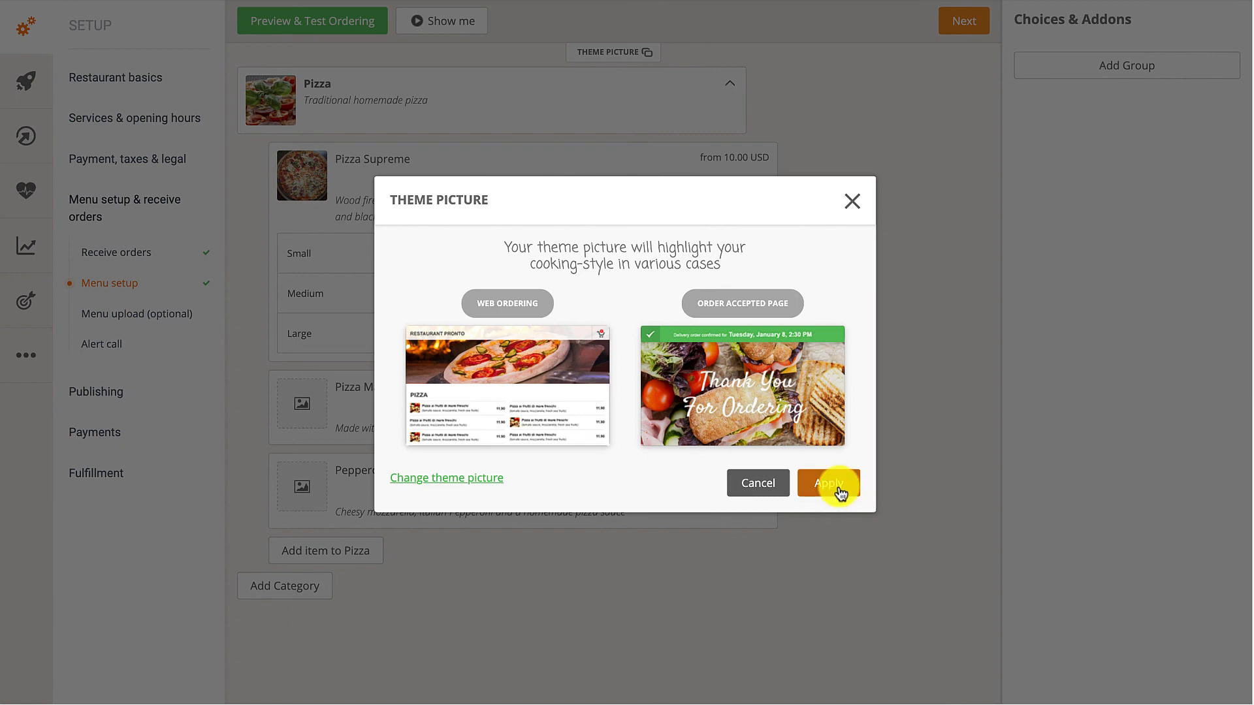
left_click(828, 484)
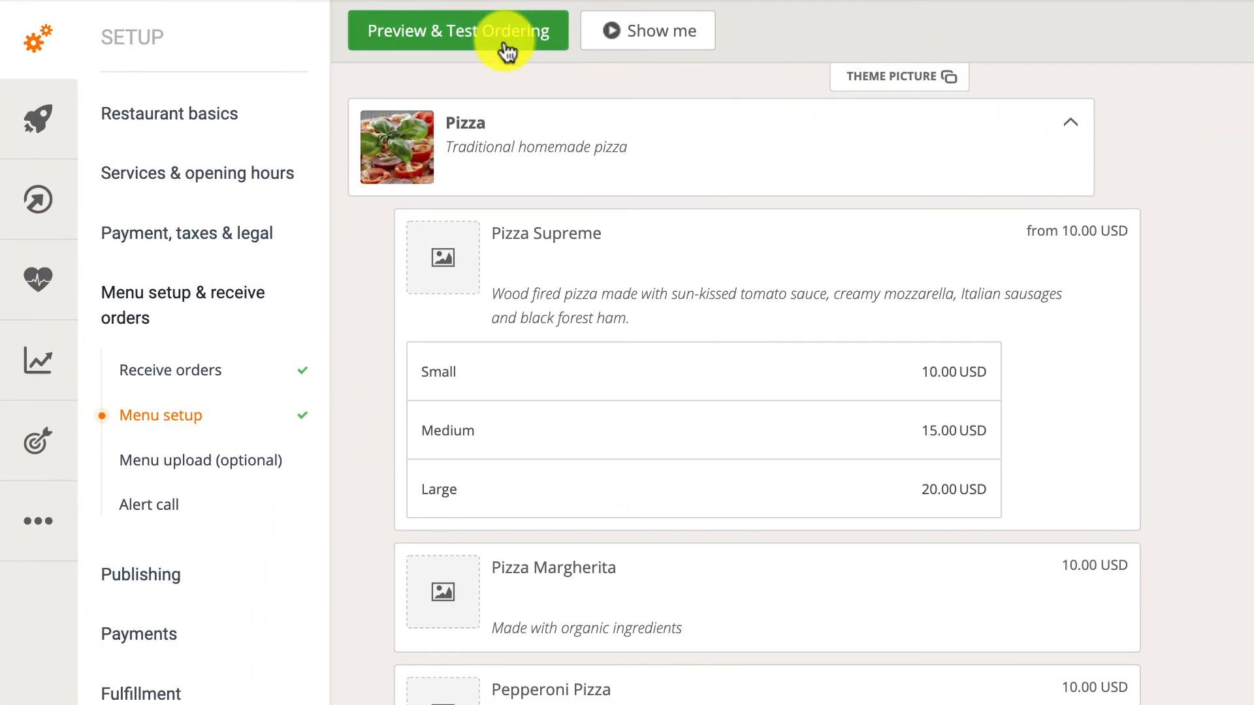
left_click(457, 31)
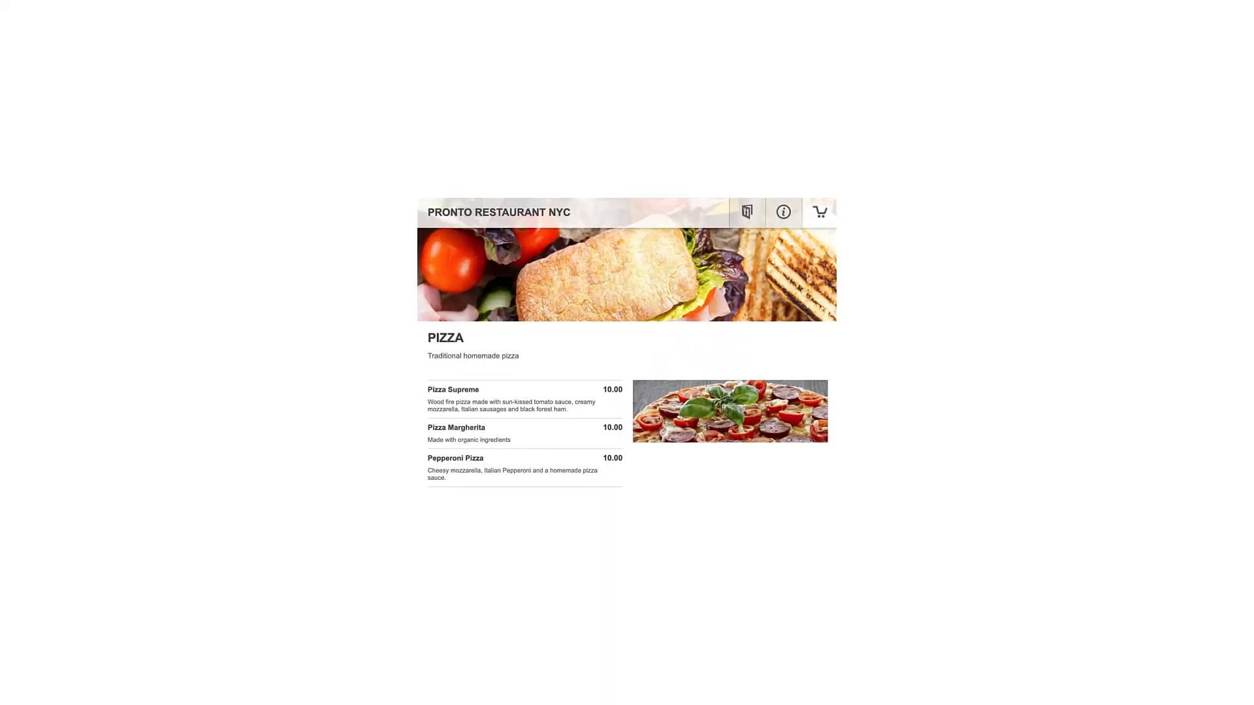